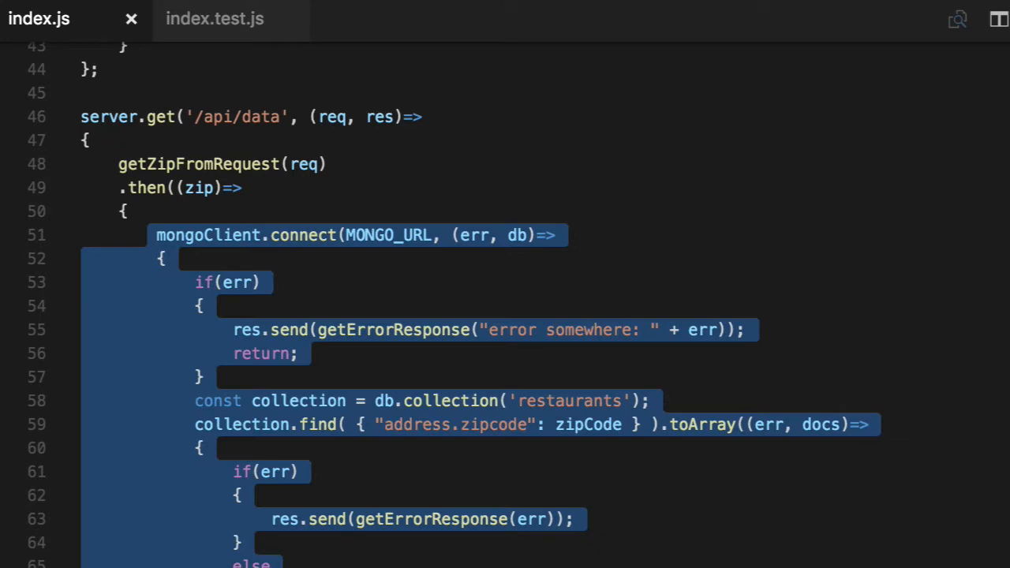
# Select the mongoClient connection block in index.js so it can be moved into a function
pyautogui.click(230, 234)
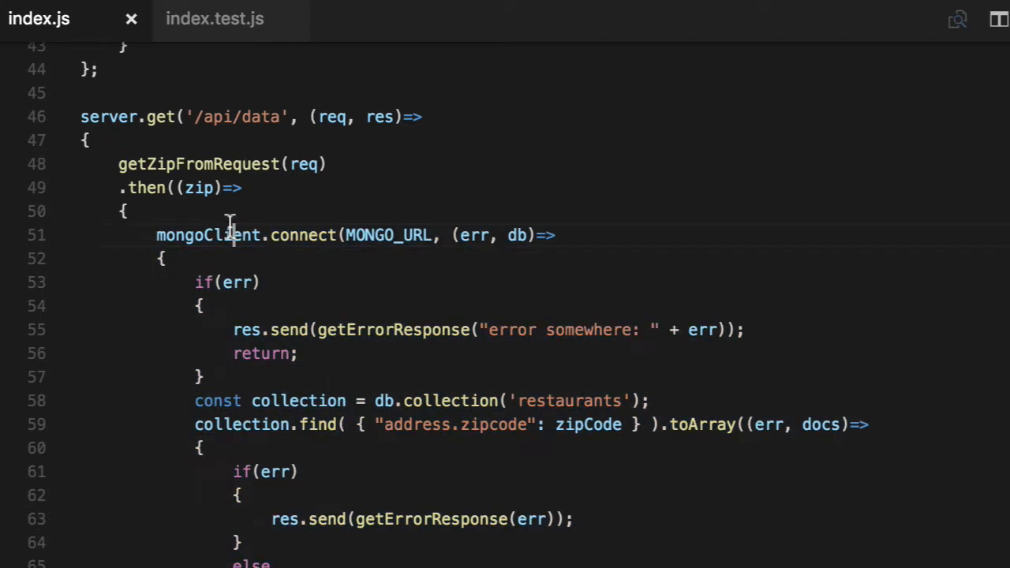
pyautogui.doubleClick(231, 235)
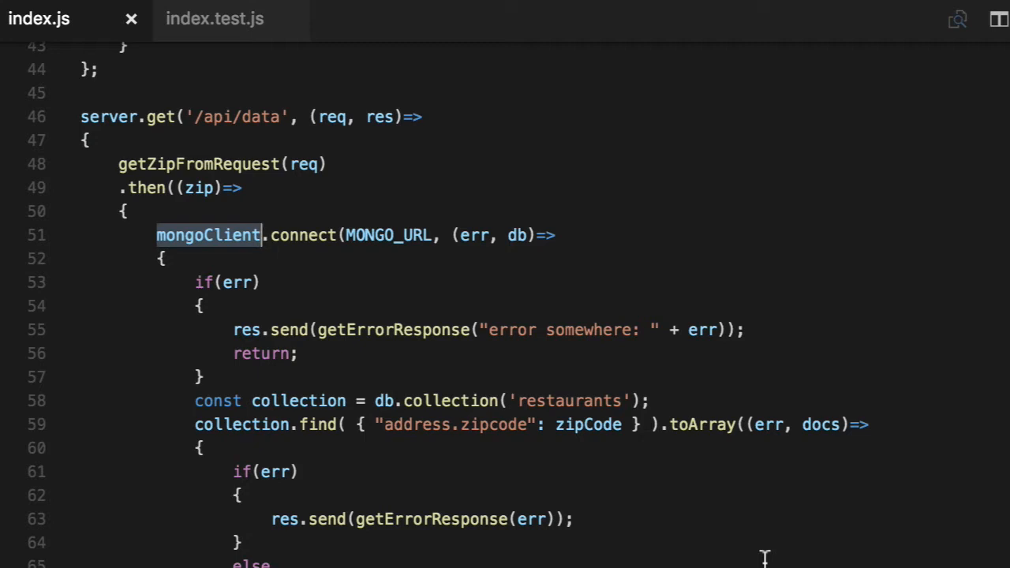
pyautogui.moveTo(261, 235); pyautogui.dragTo(158, 306)
pyautogui.write('const co')
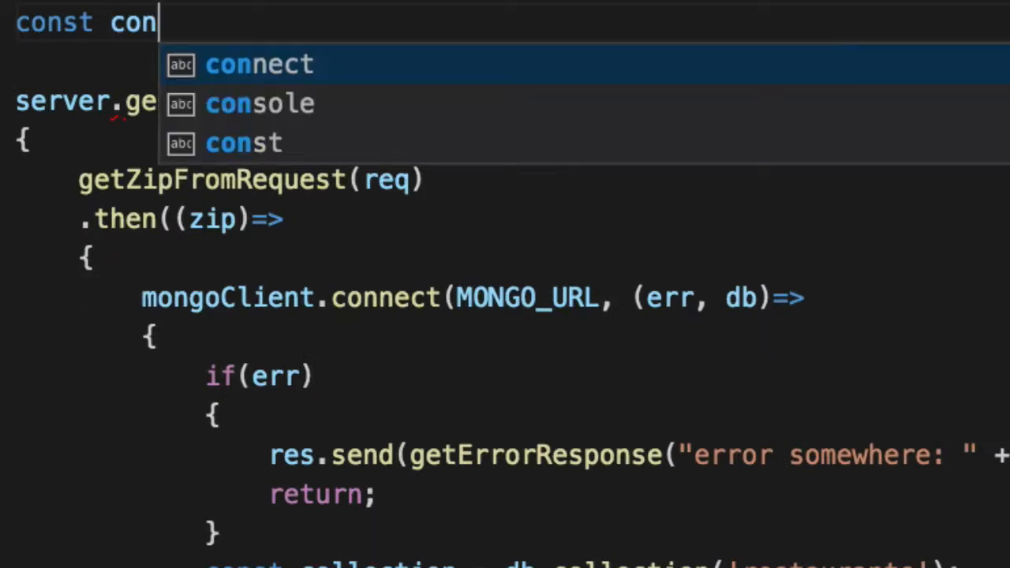
# Declare connectToMongo as an arrow function taking (client, url)
pyautogui.write('nectToMongo = ()')
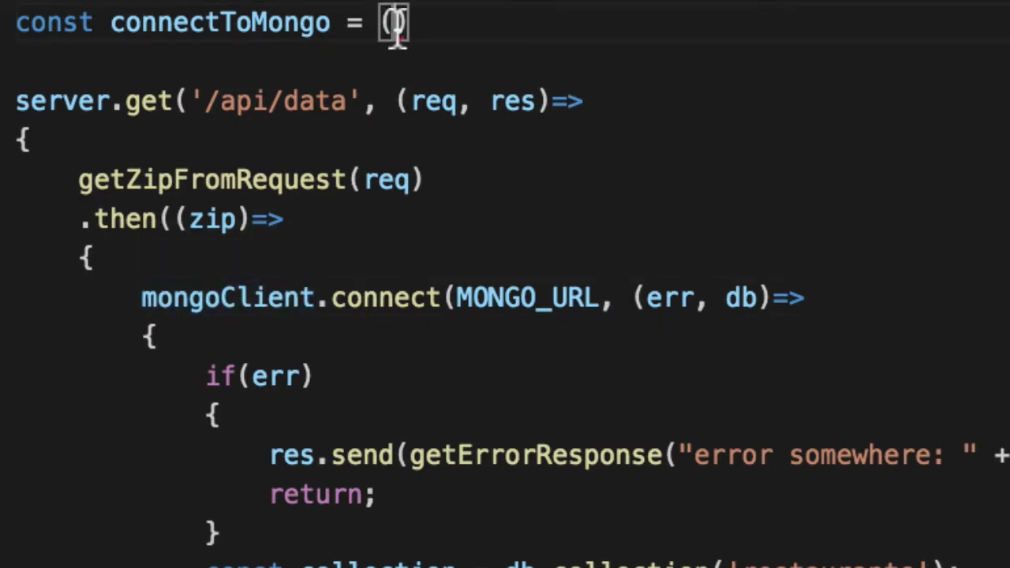
pyautogui.write('client, url')
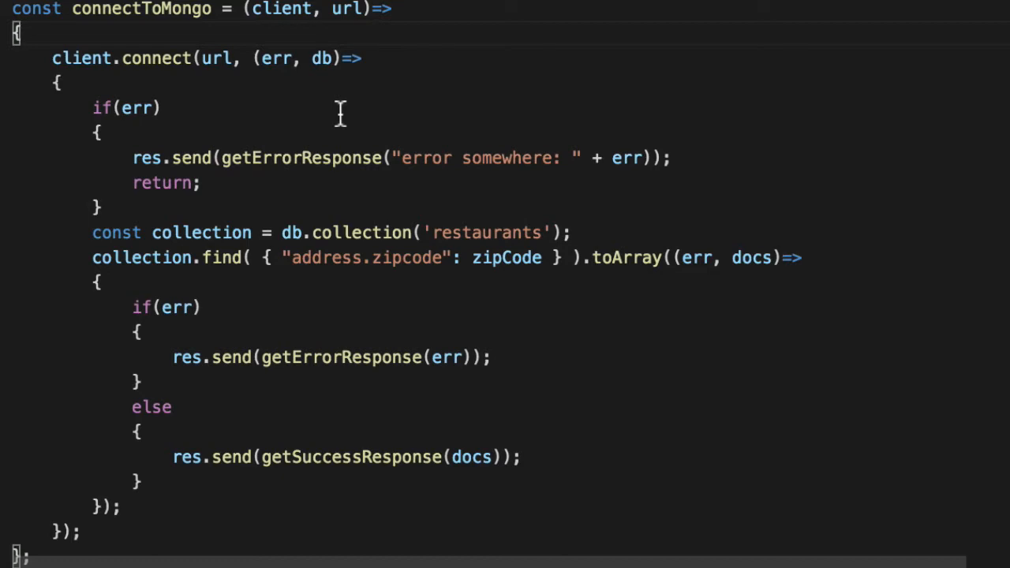
# Add return new Promise((success, failure) => ...) around client.connect and select the old error lines
pyautogui.write('return new P')
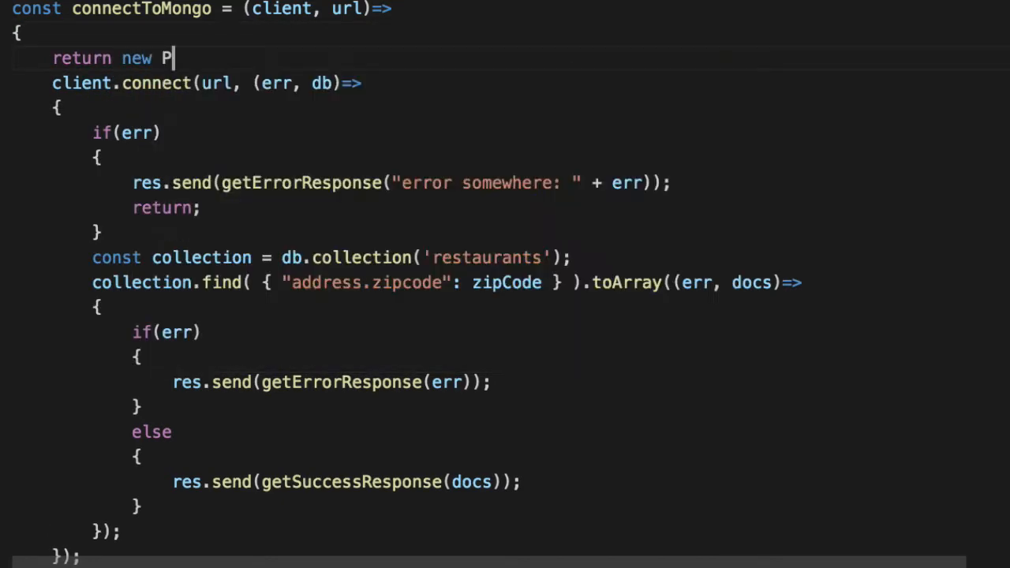
pyautogui.write('romise((success')
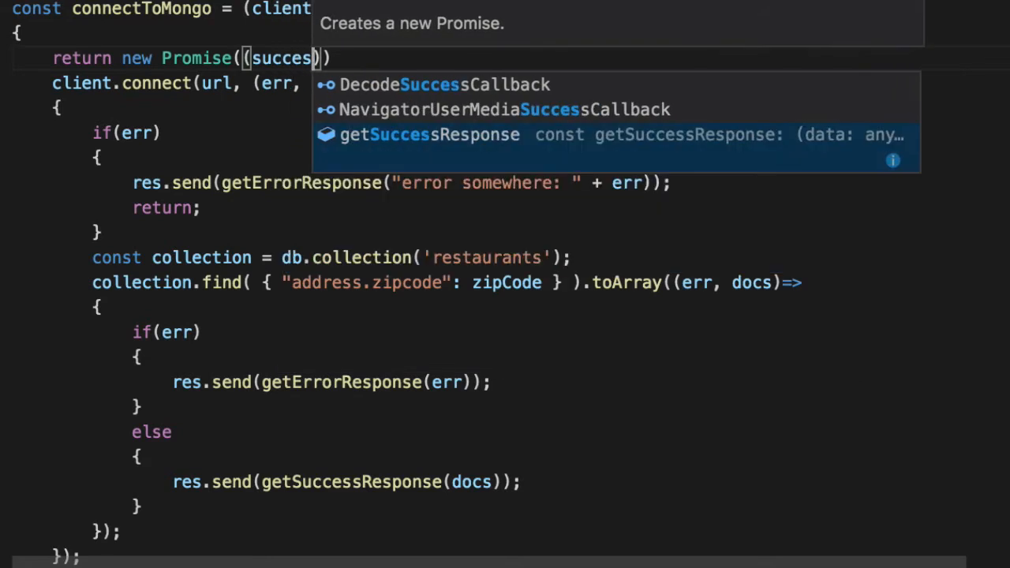
pyautogui.write(', failure')
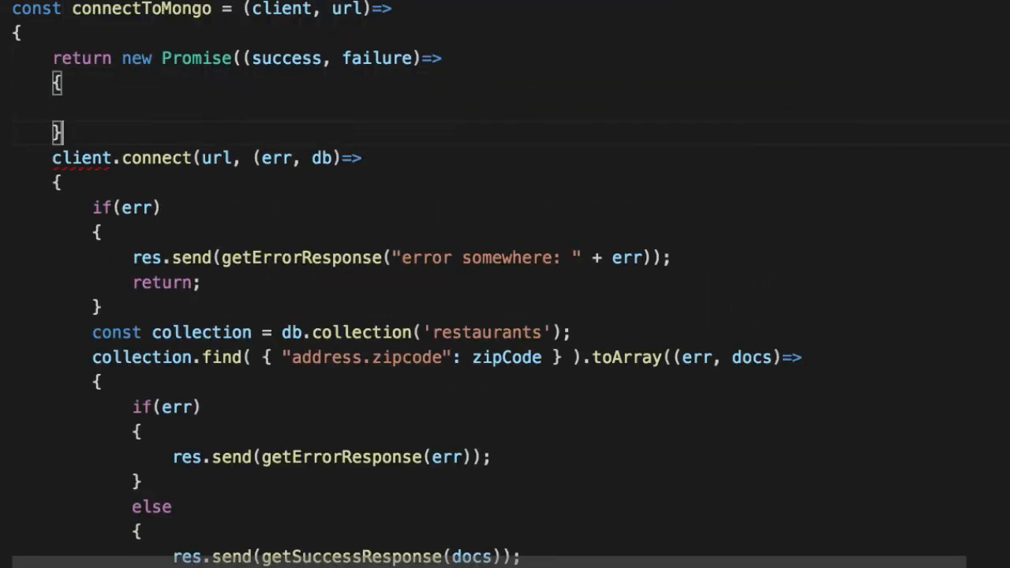
pyautogui.scroll(-3)
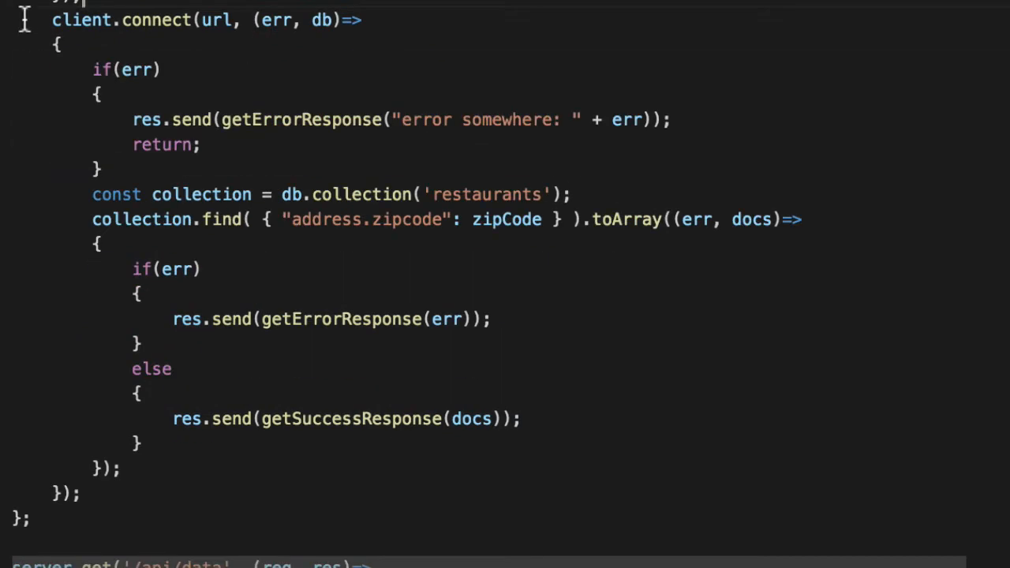
pyautogui.scroll(-3)
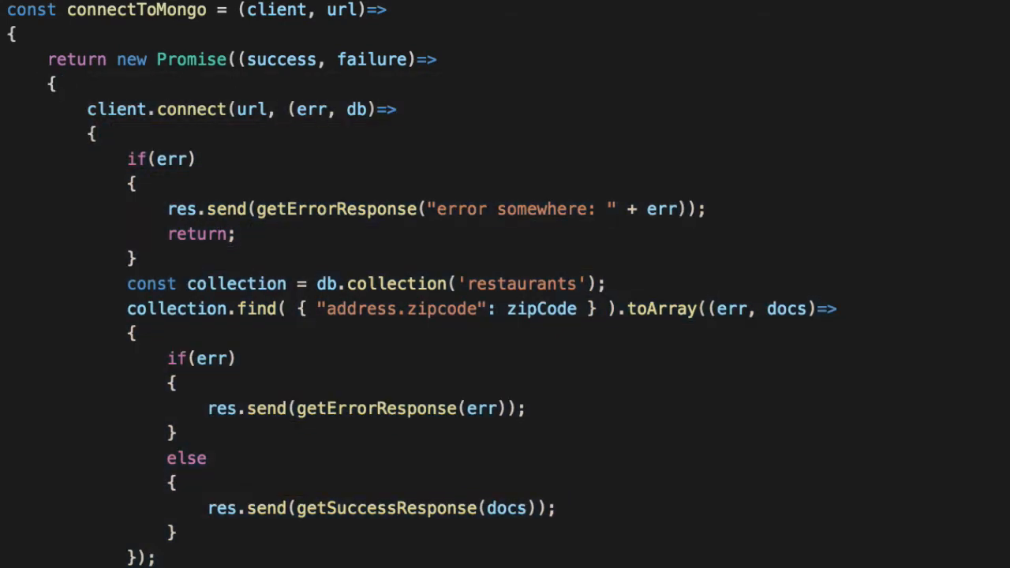
pyautogui.moveTo(207, 186)
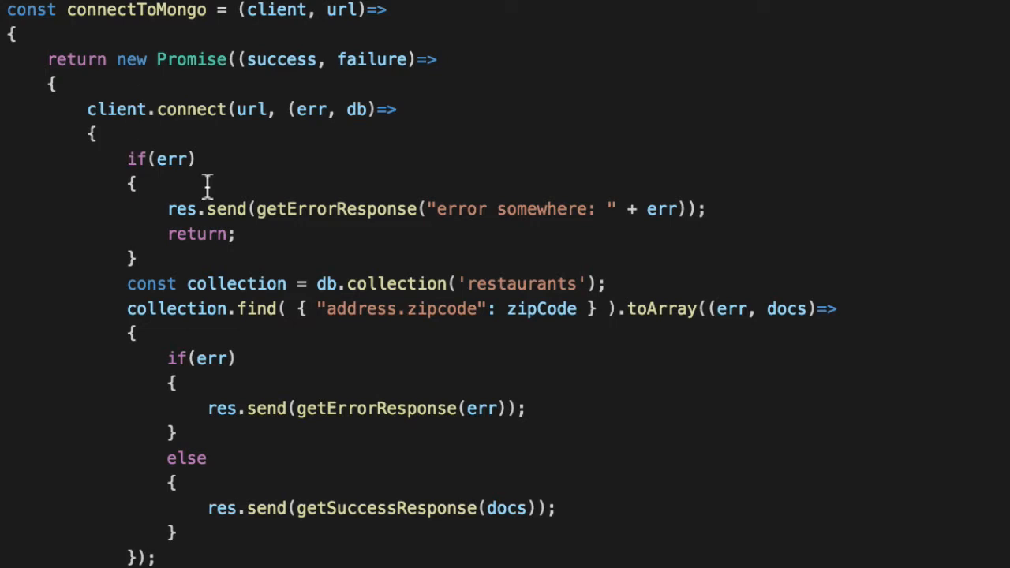
pyautogui.moveTo(136, 101)
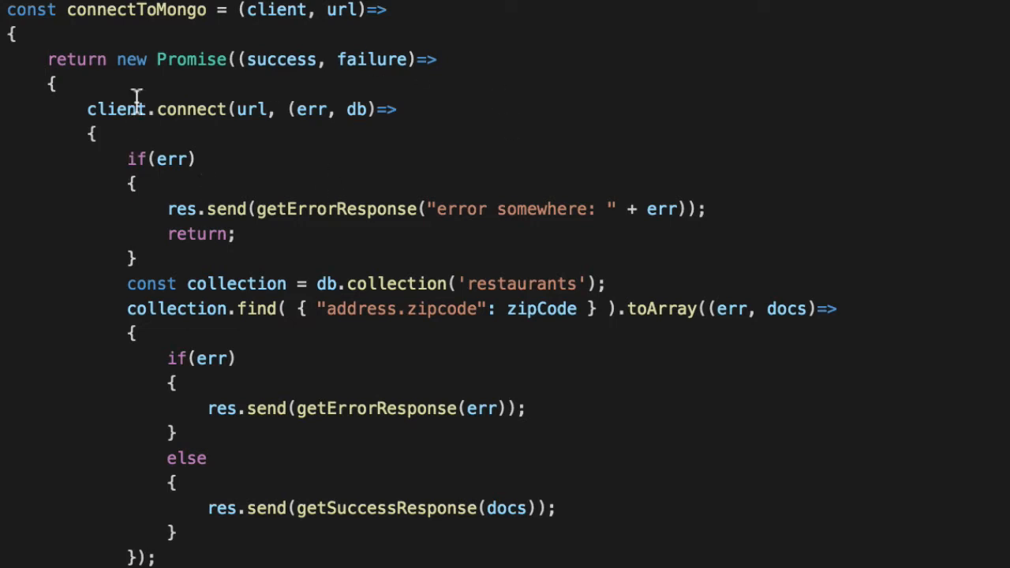
pyautogui.doubleClick(117, 109)
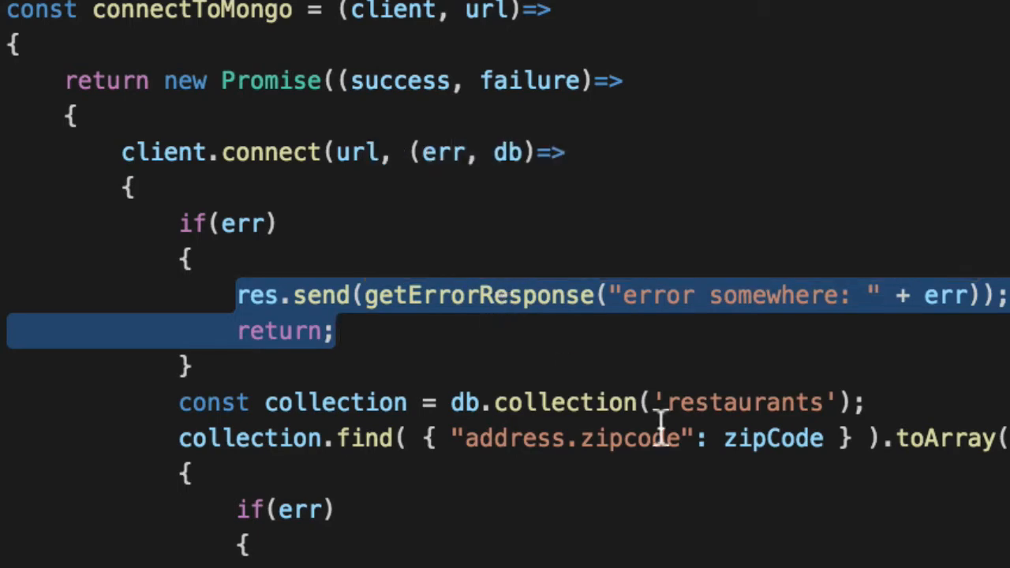
# Call failure(err) on error and success(db) in the else branch
pyautogui.write('failure(')
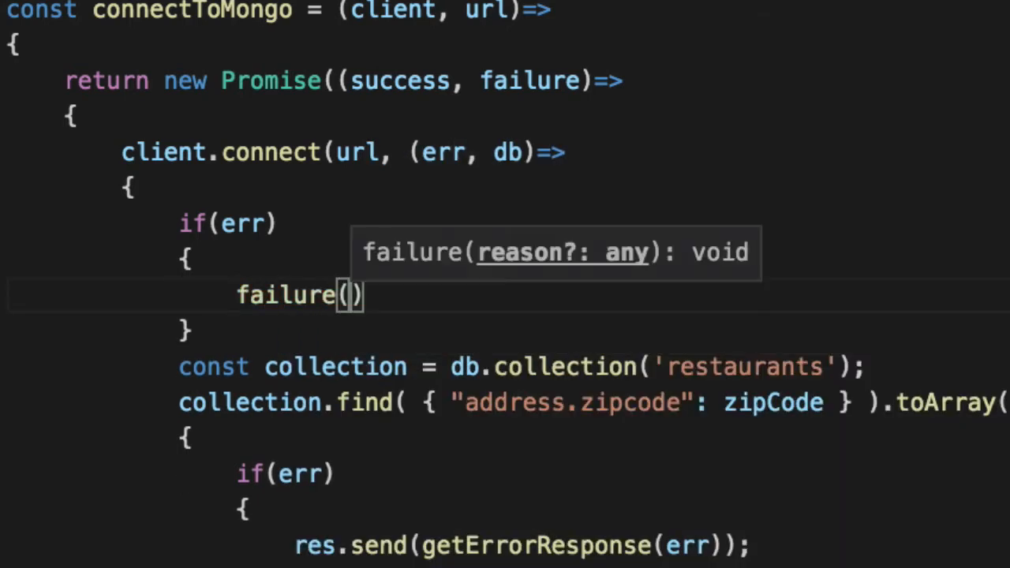
pyautogui.write('err);')
pyautogui.write('else')
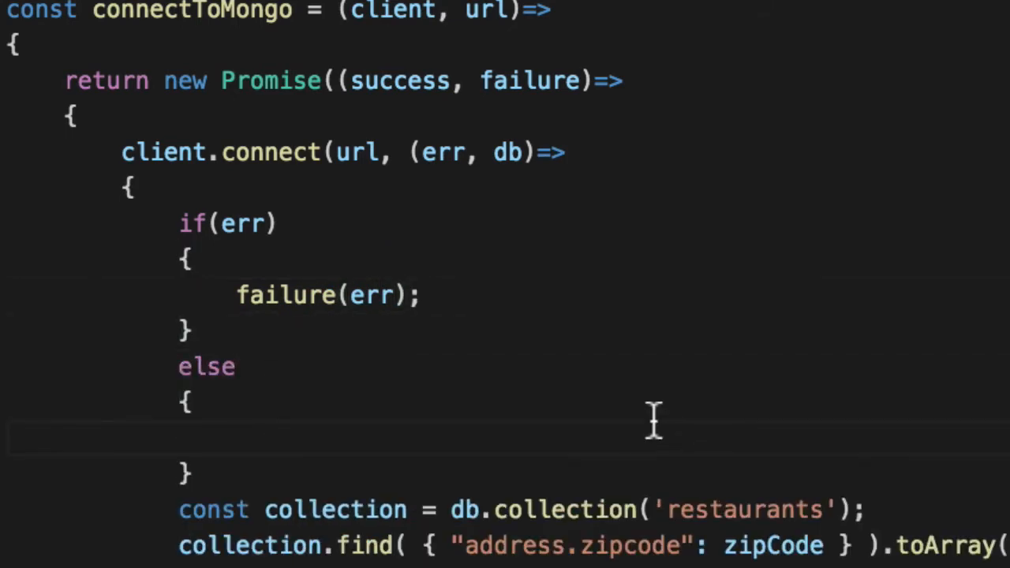
pyautogui.doubleClick(444, 152)
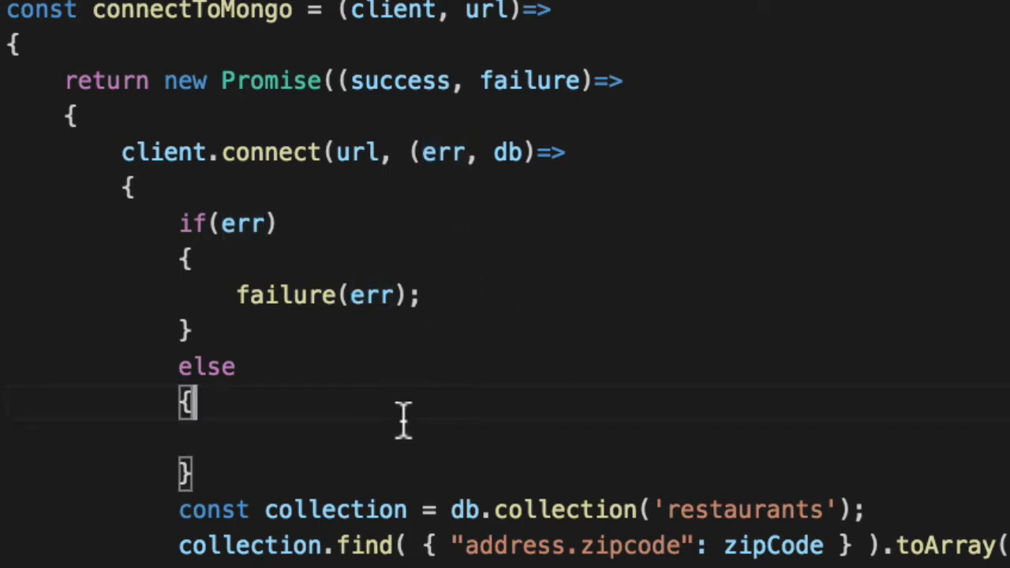
pyautogui.write('succes')
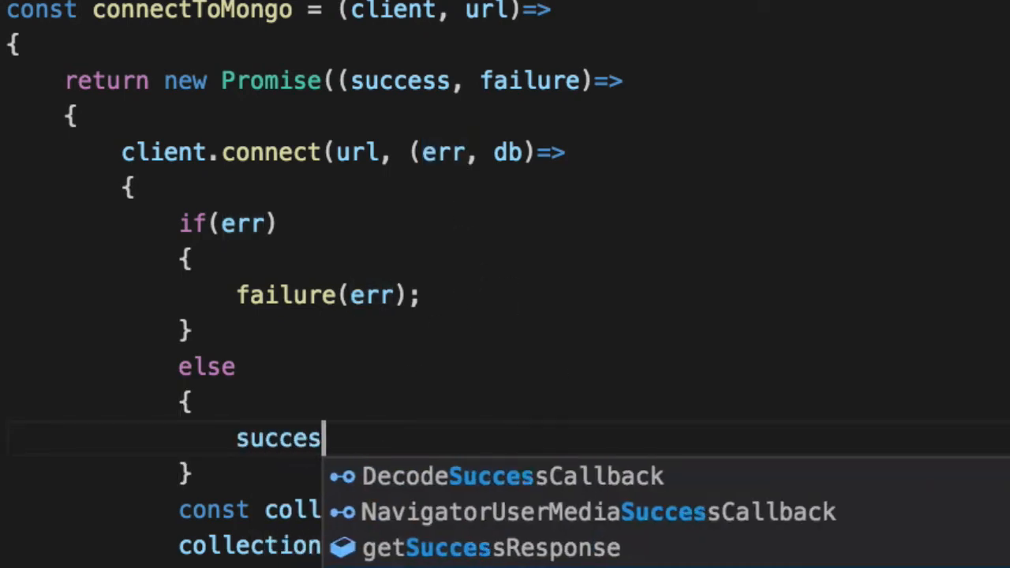
pyautogui.write('s(db);')
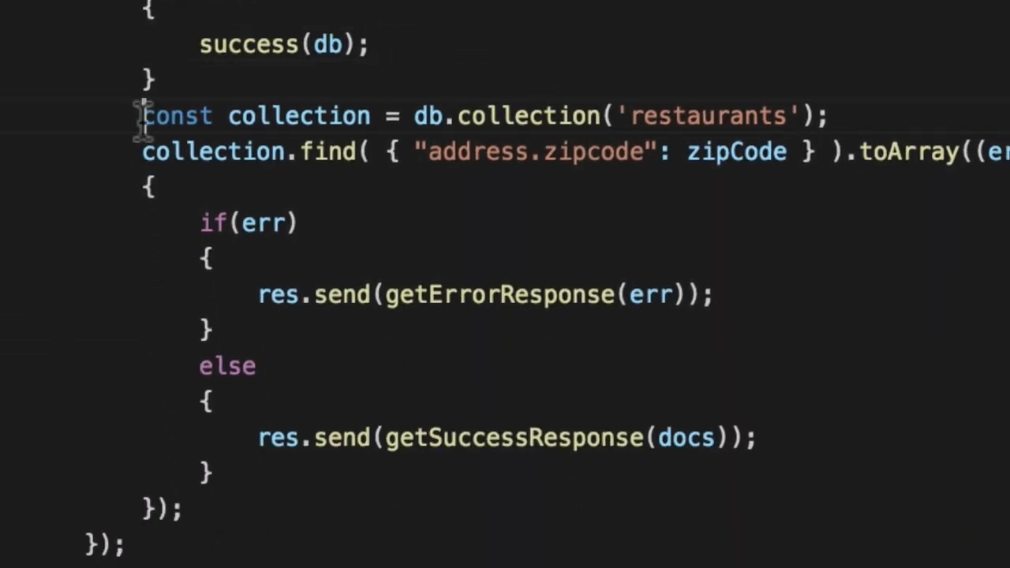
# Remove the old collection query code from connectToMongo
pyautogui.moveTo(143, 115); pyautogui.dragTo(187, 509)
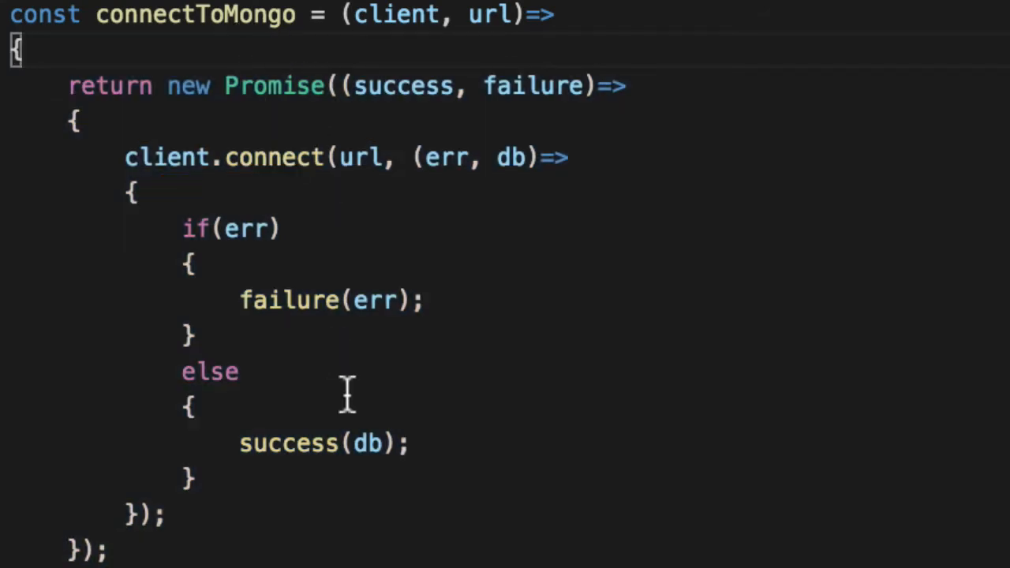
pyautogui.doubleClick(274, 86)
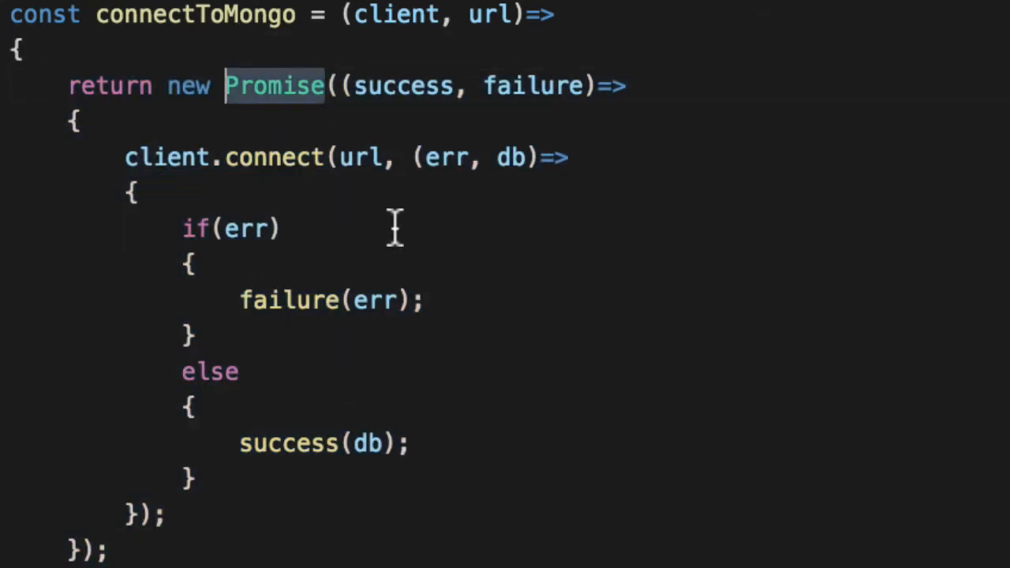
pyautogui.scroll(-3)
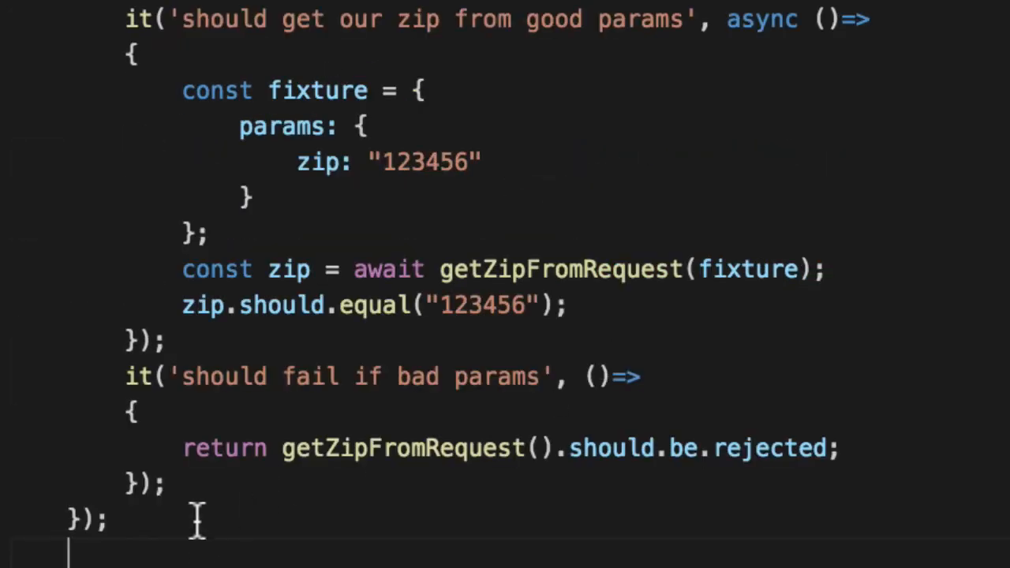
# Add a describe("#connectToMongo") block to index.test.js
pyautogui.write('describe("')
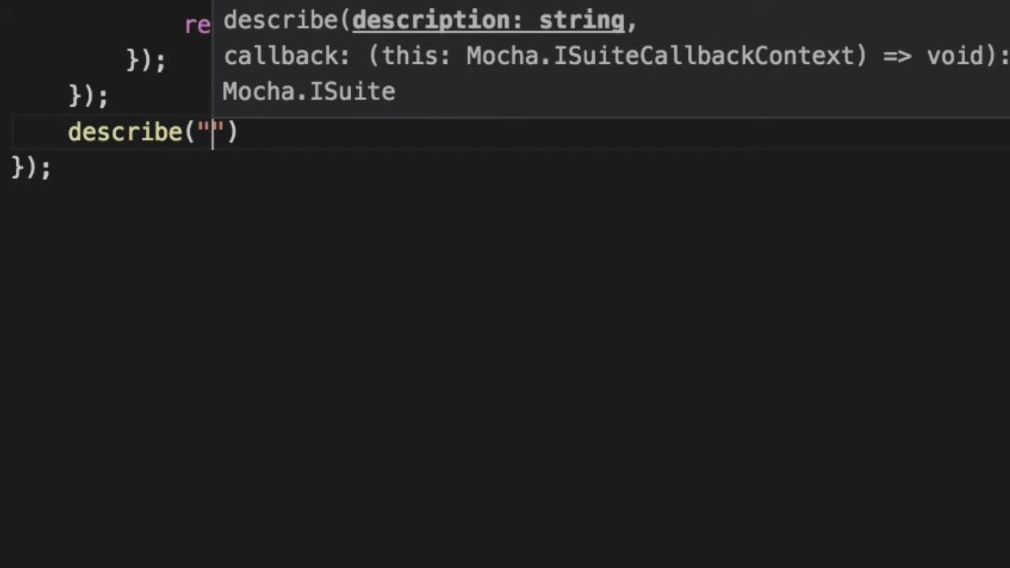
pyautogui.write('#')
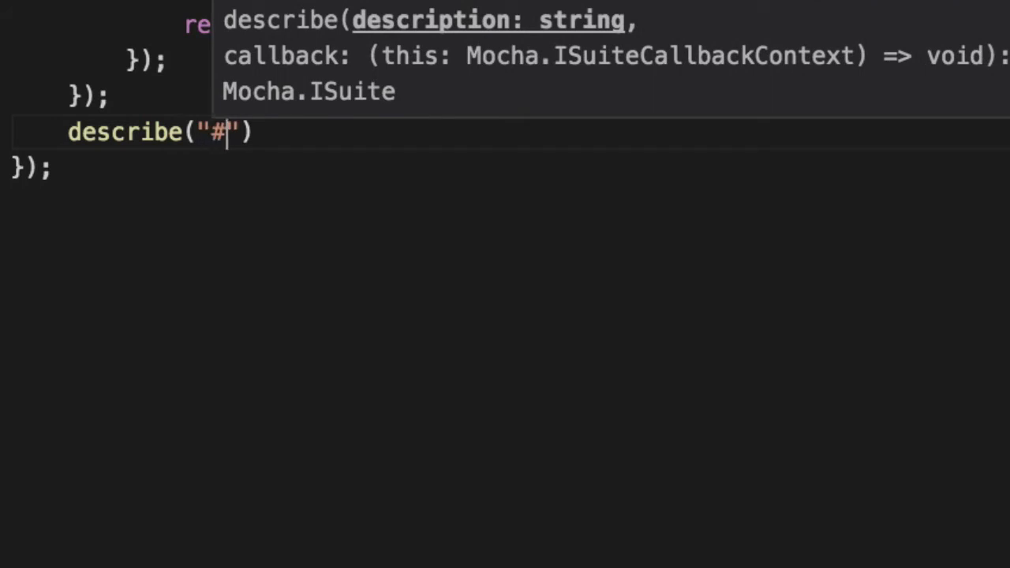
pyautogui.write('connectToMongo", ()')
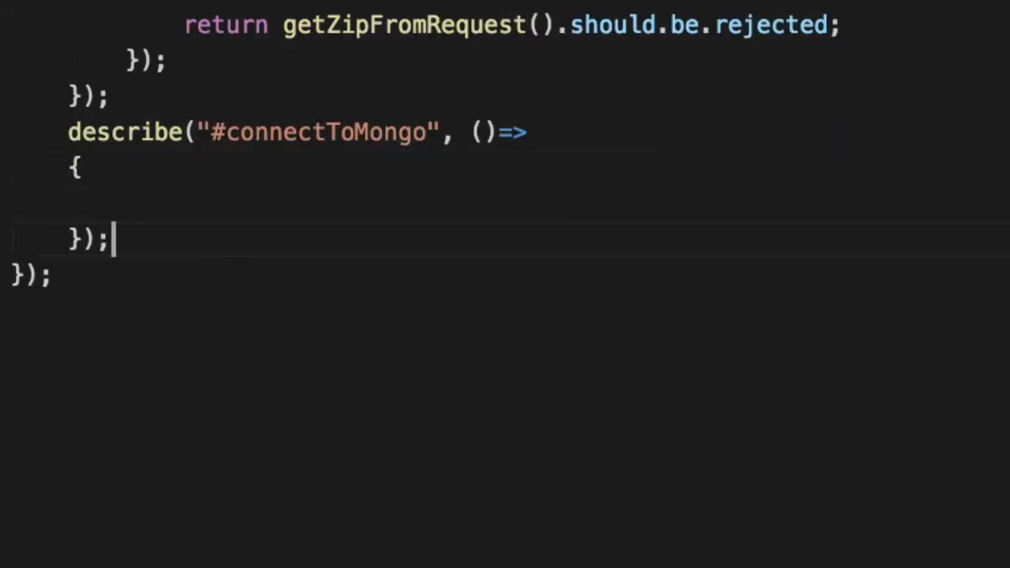
# Add an empty it("should work if Mongo were up") test inside it
pyautogui.write('it(')
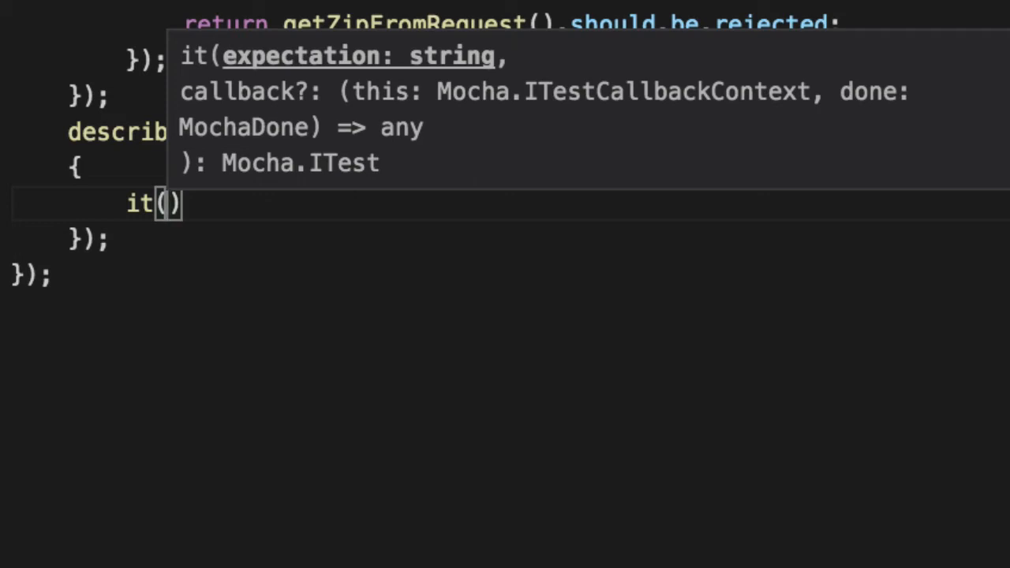
pyautogui.write('""')
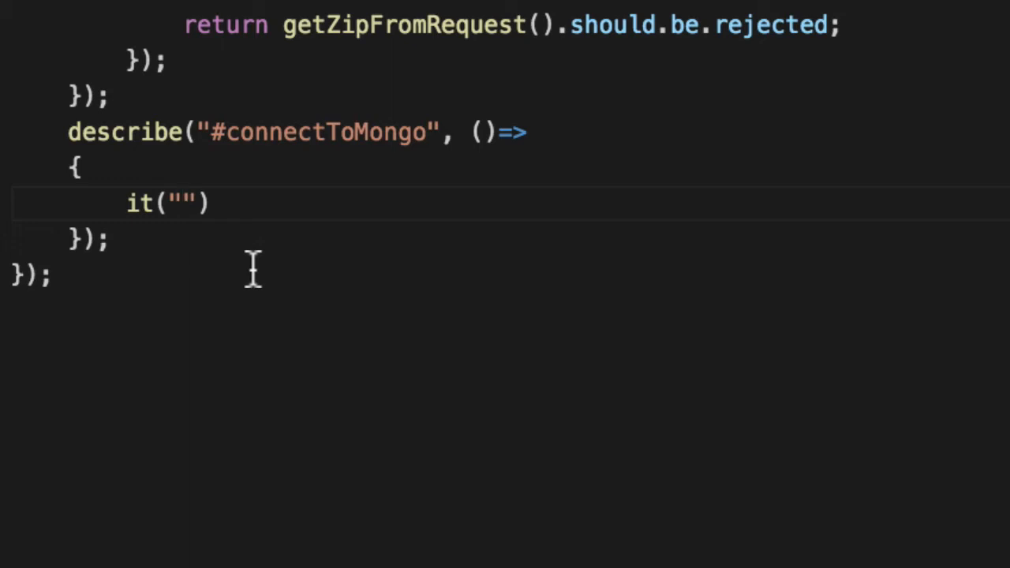
pyautogui.write('should work if Mongo were up')
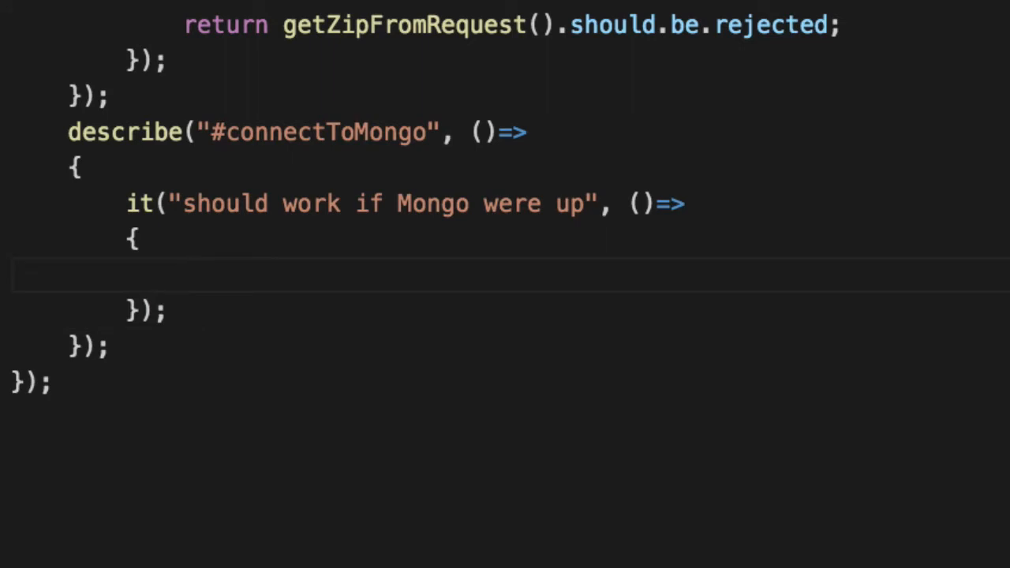
pyautogui.click(186, 275)
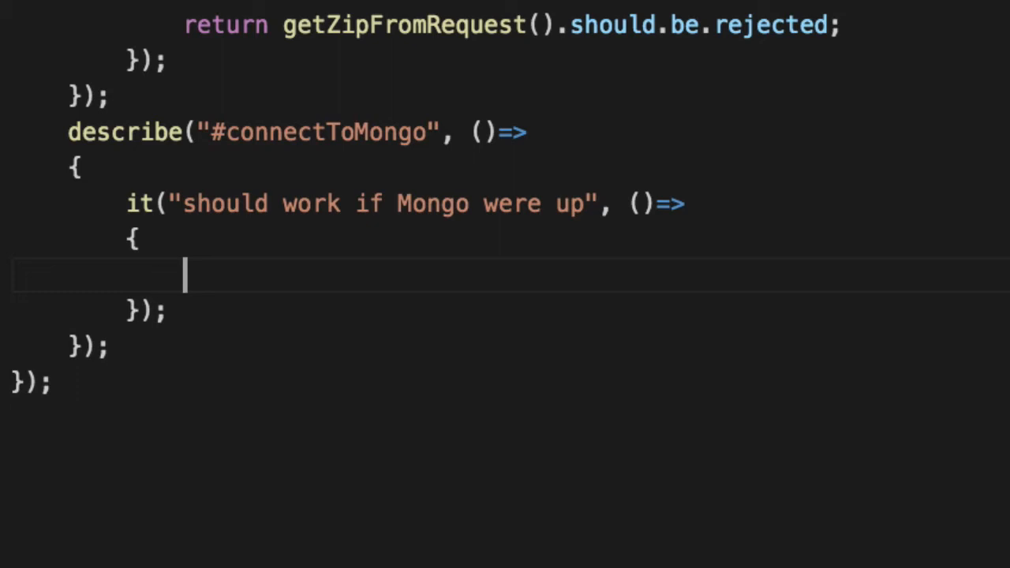
# Begin the const mockGoodMongoClient = declaration in the test body
pyautogui.write('const')
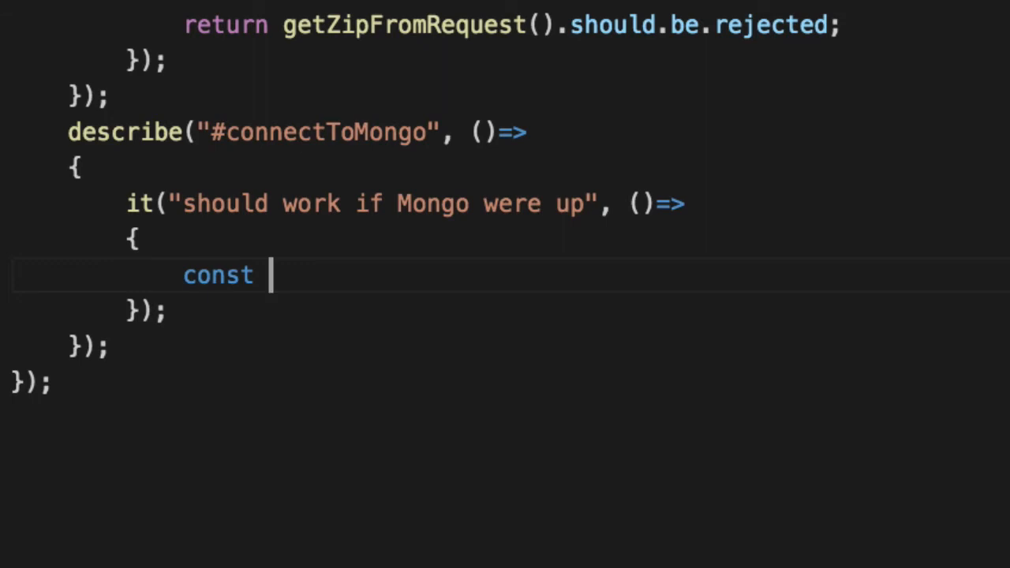
pyautogui.write('mockGood')
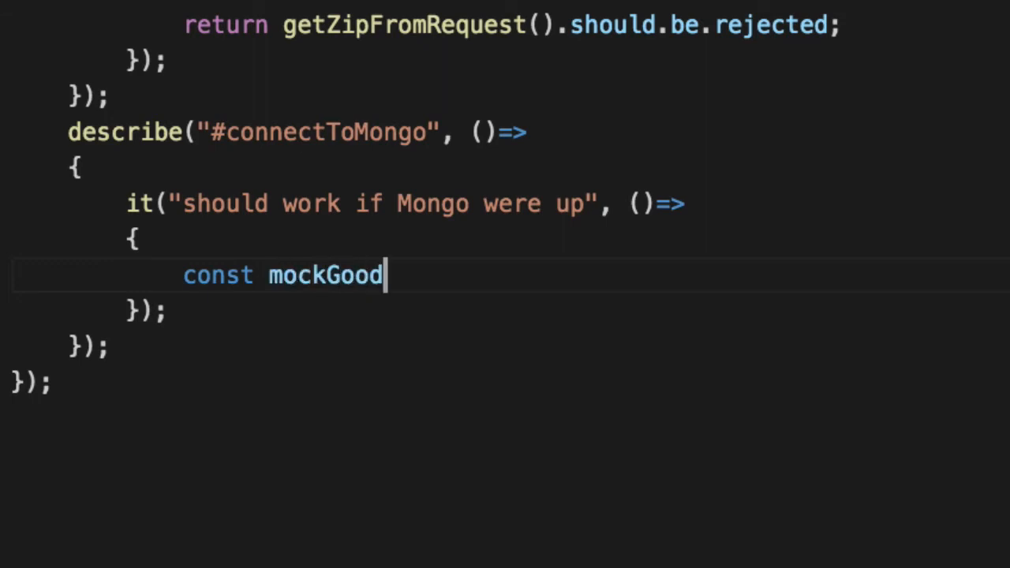
pyautogui.write('MongoClient =')
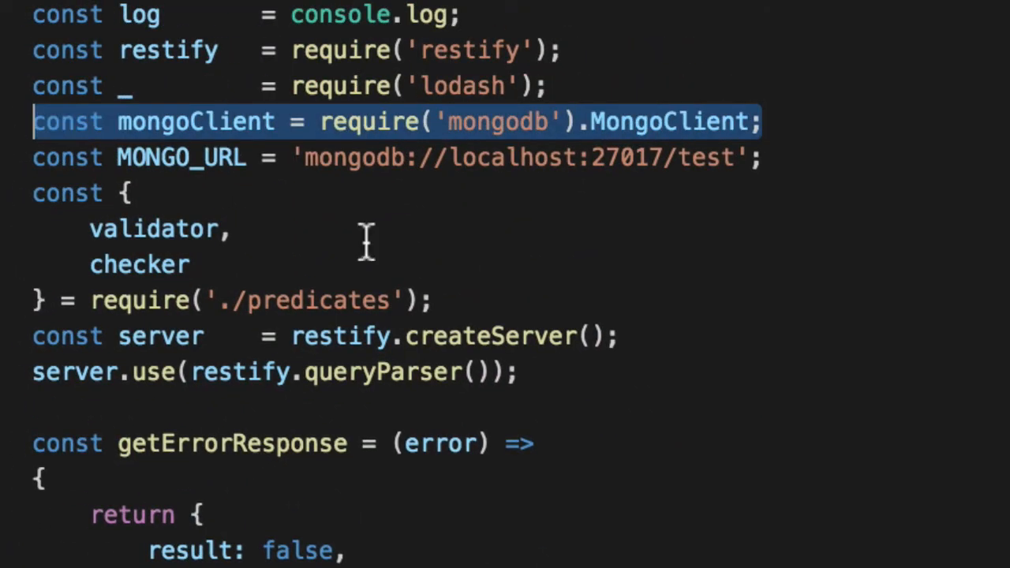
pyautogui.moveTo(666, 122)
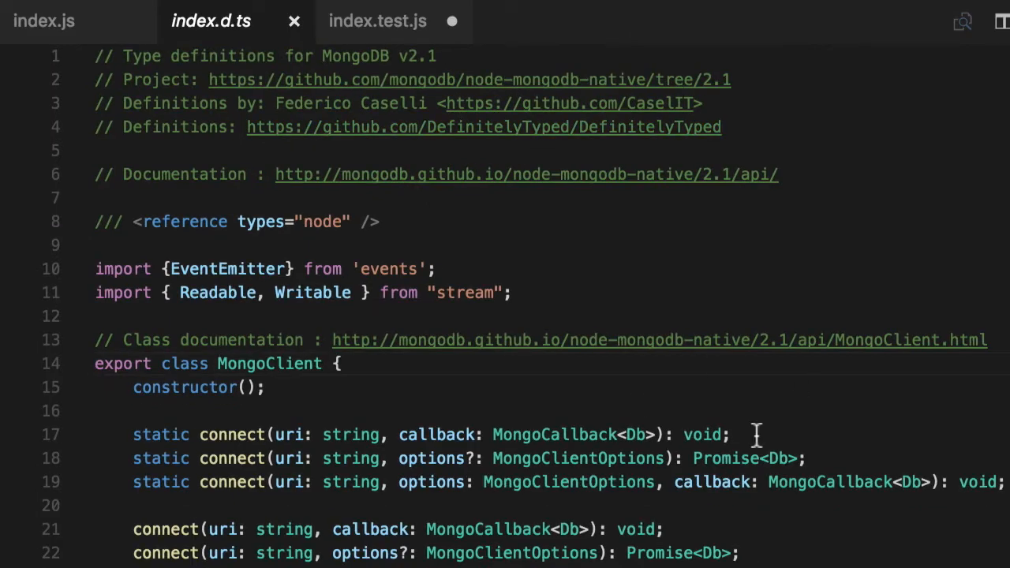
# Close the MongoDB index.d.ts tab after reviewing how index.js requires MongoClient
pyautogui.click(294, 23)
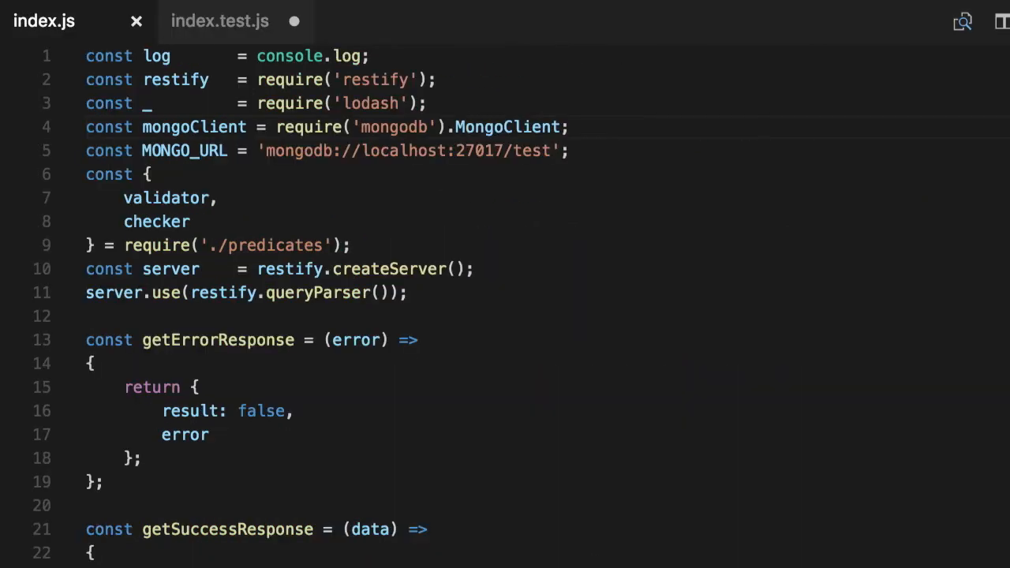
pyautogui.moveTo(592, 560)
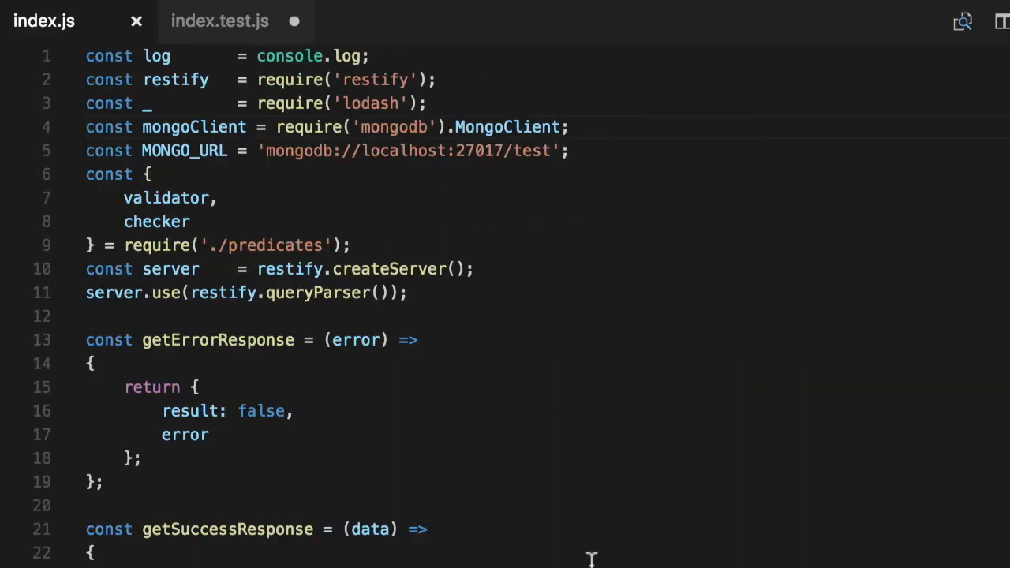
pyautogui.click(455, 126)
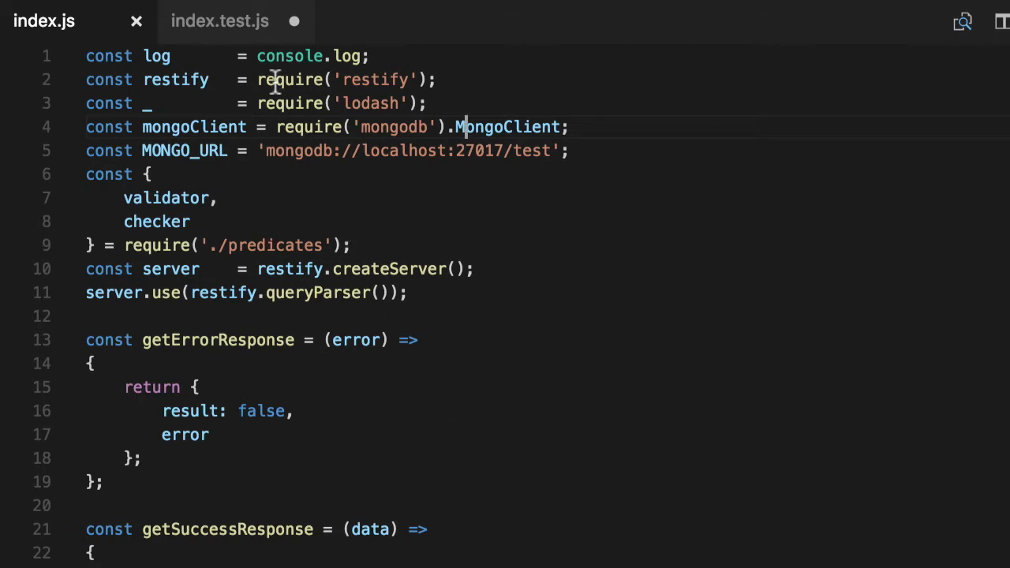
pyautogui.scroll(-3)
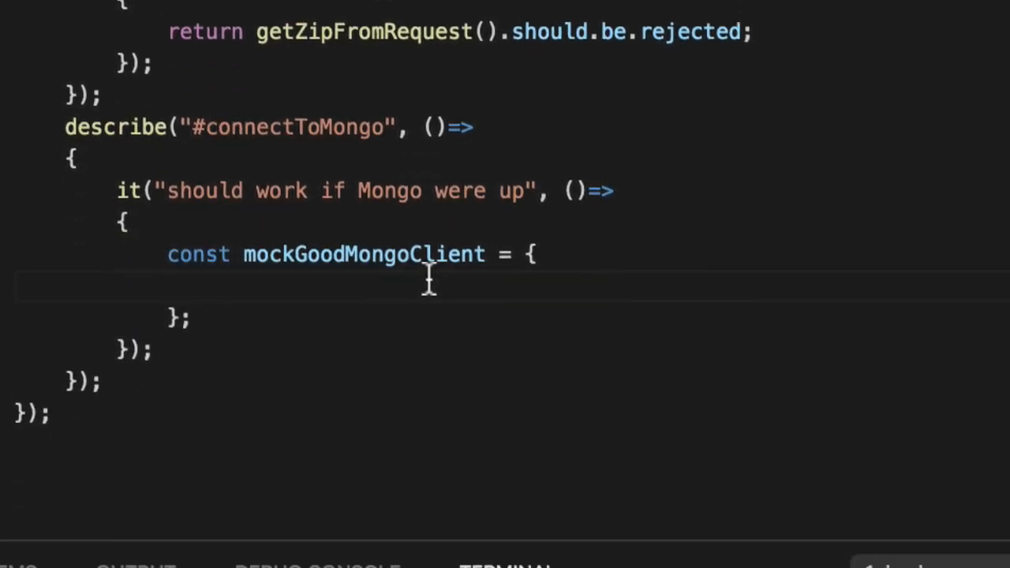
# Give mockGoodMongoClient a connect: (url, callback) => {} stub
pyautogui.write('connect: ()=>')
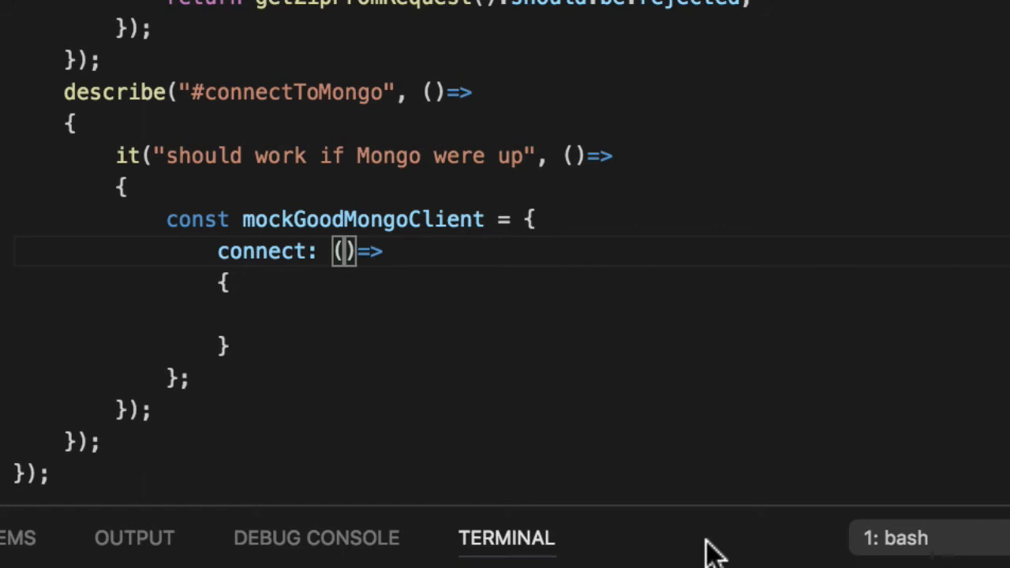
pyautogui.write('url')
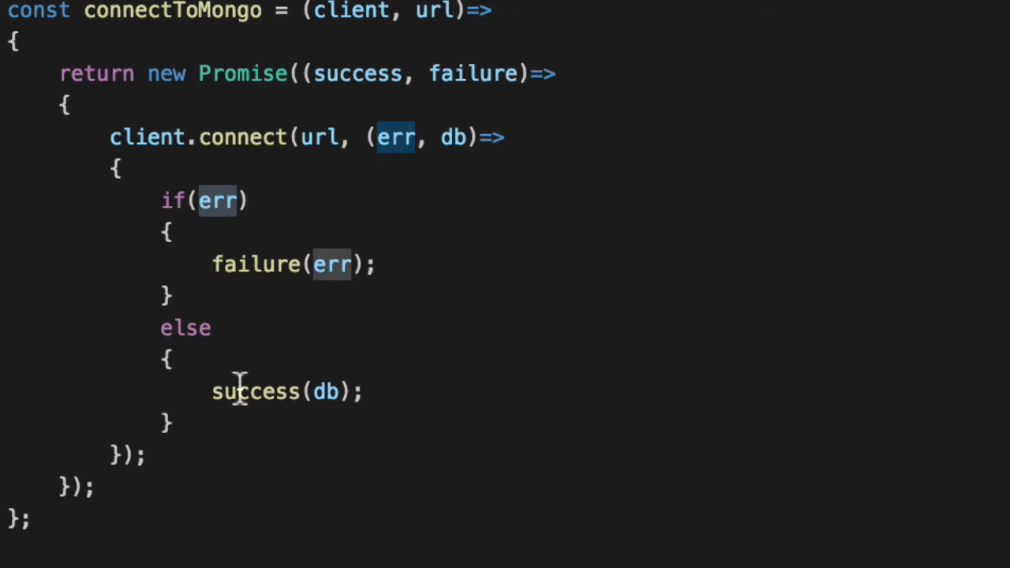
pyautogui.moveTo(308, 158)
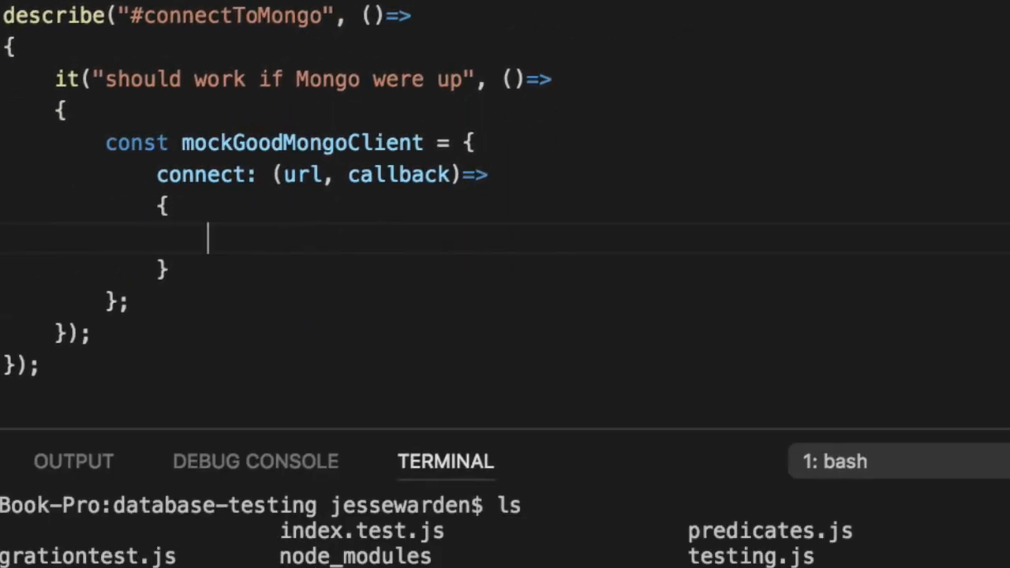
# Have the mock's connect invoke callback(undefined, {})
pyautogui.write('callbac')
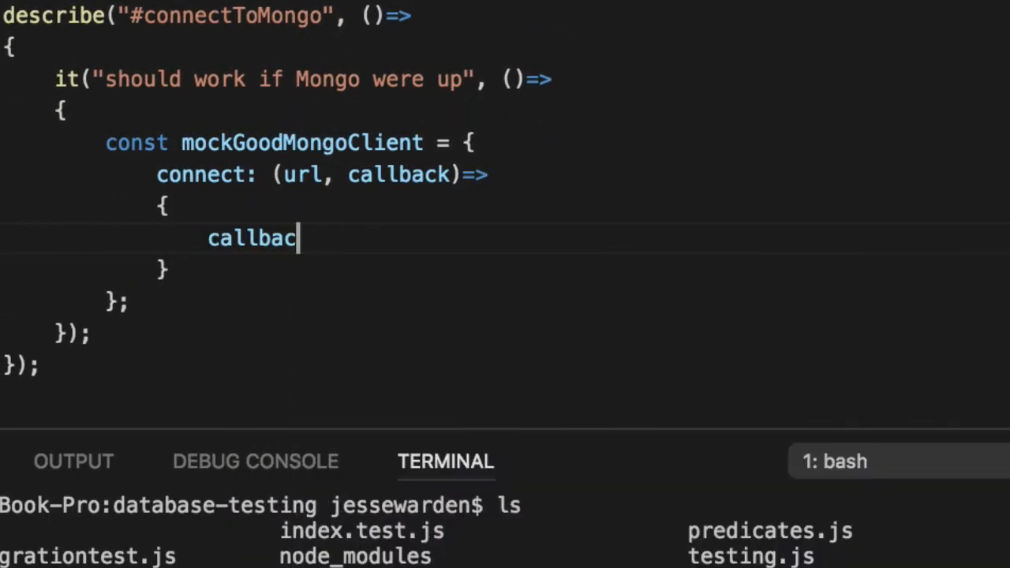
pyautogui.write('k(undefined, {')
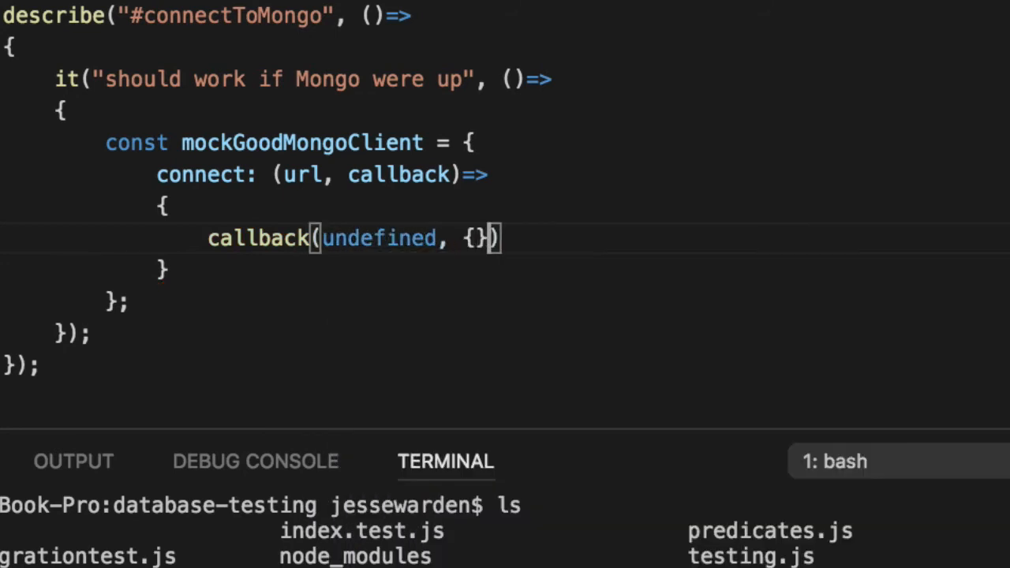
pyautogui.write(';')
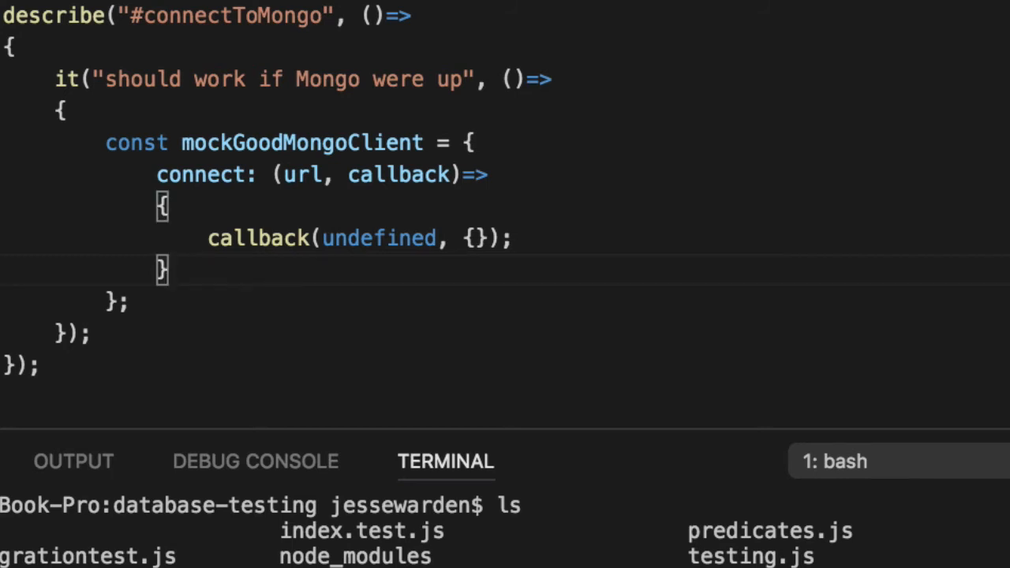
# Return connectToMongo(mockGoodMongoClient, 'some url').should.be.fulfilled from the test
pyautogui.write('return connectToMongo(mockGoodMongoClient')
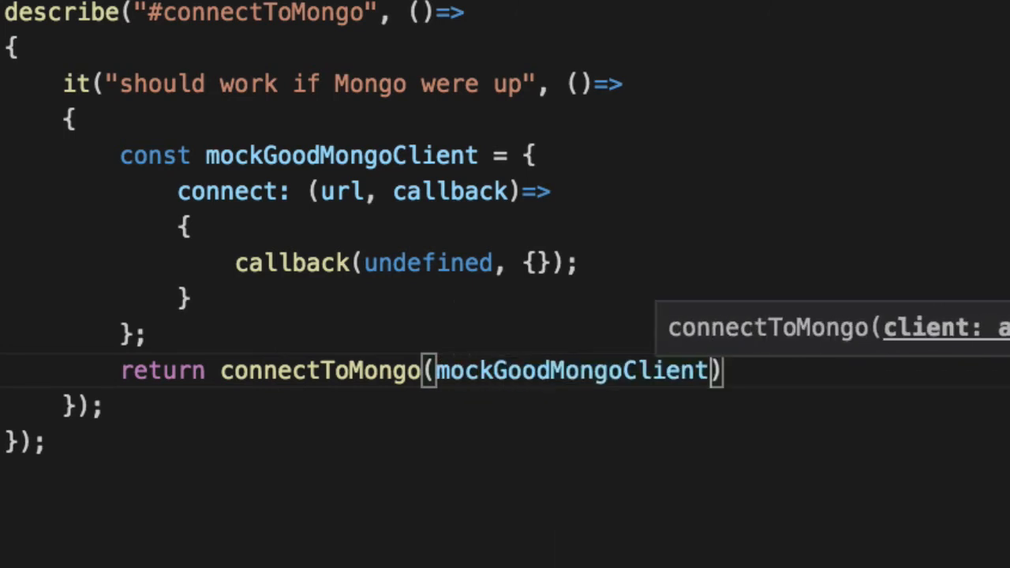
pyautogui.write(", 'some url'")
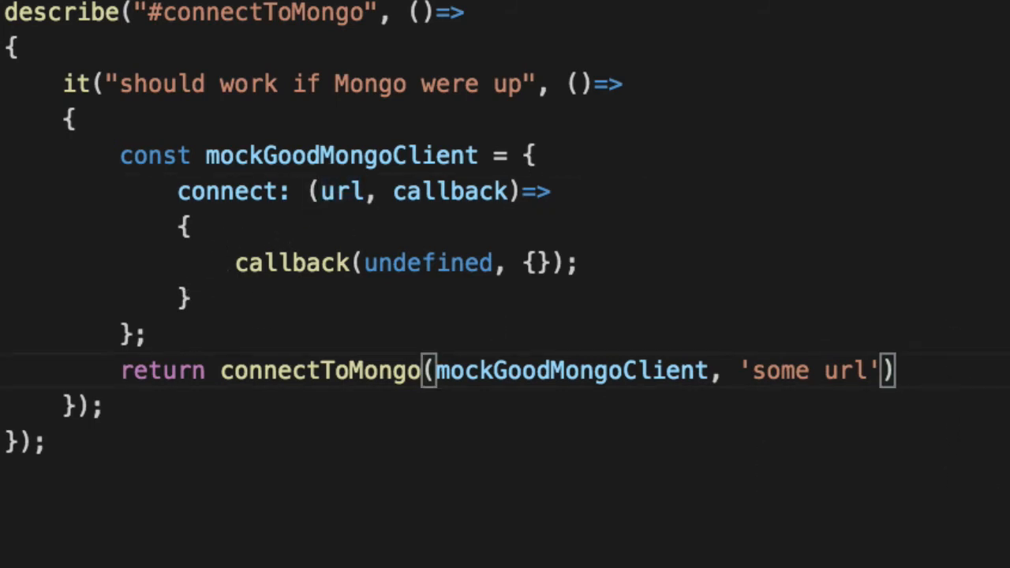
pyautogui.write('.should.be.ful')
pyautogui.write("it('should")
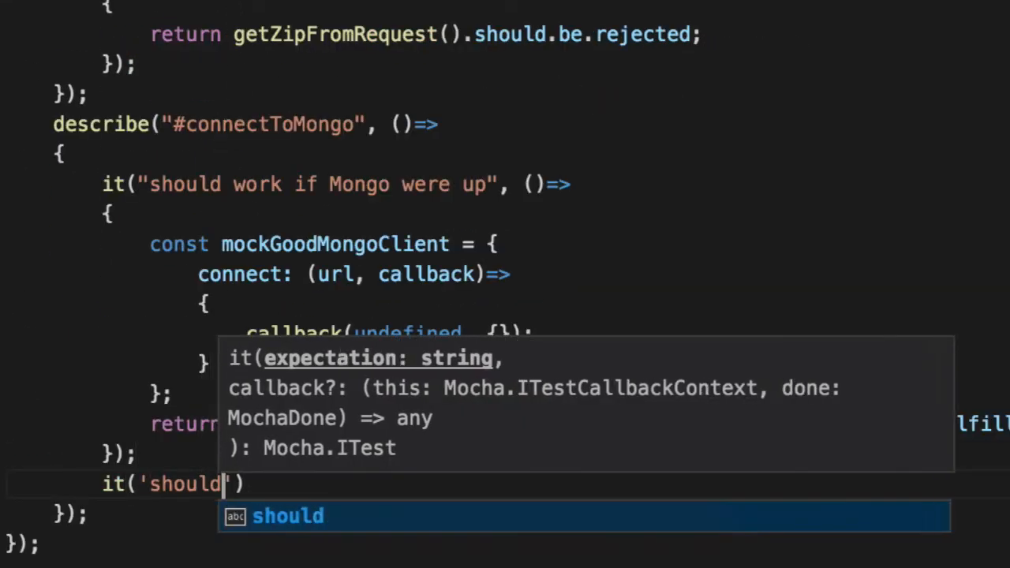
# Name the second test 'should fail if Mongo is not there or has some weird error'
pyautogui.write('fail if Mongo is')
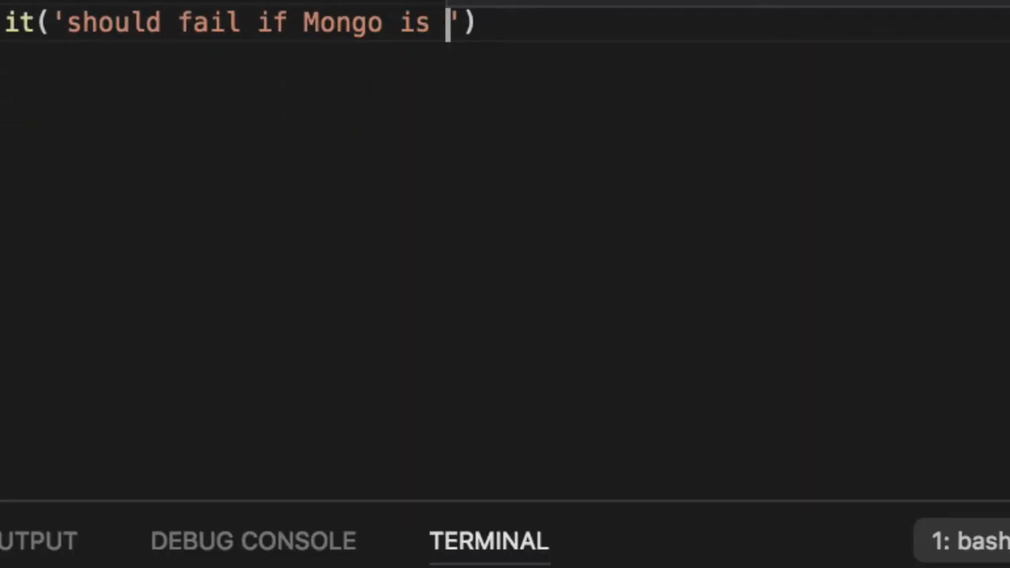
pyautogui.write('not there or has')
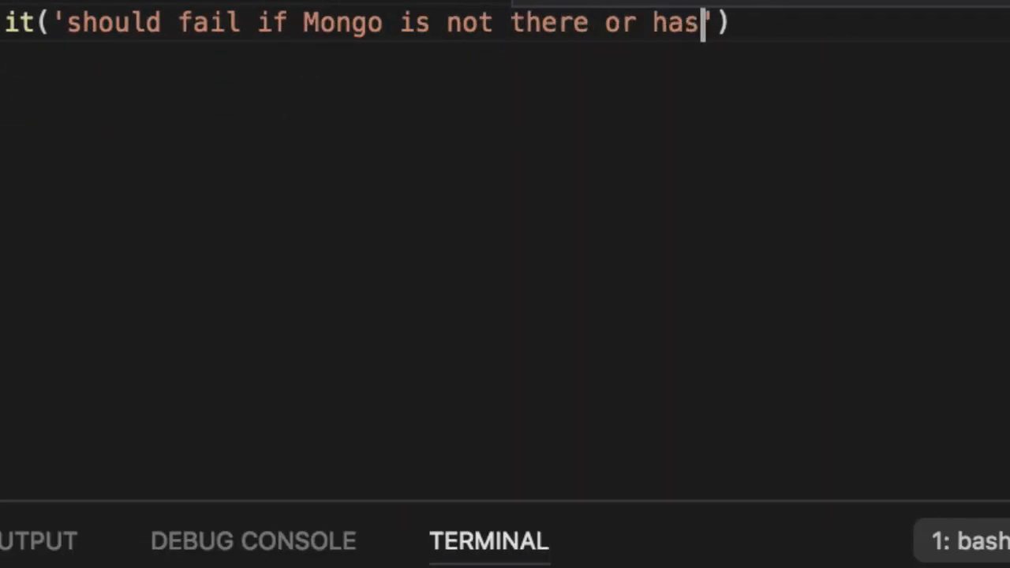
pyautogui.write('some weird error')
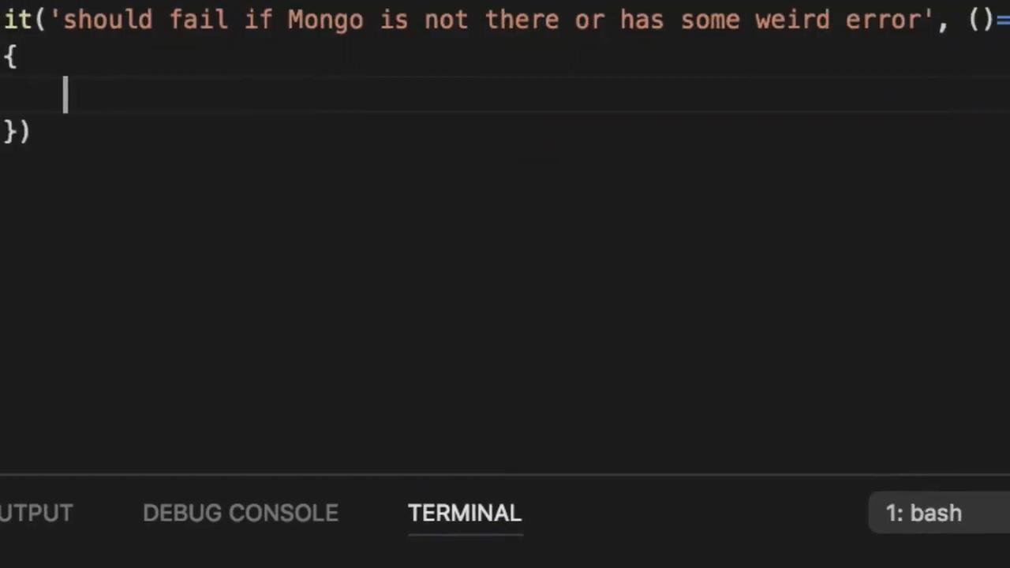
# Define mockBadMongoClient whose connect calls callback(new Error('Boom, Mongo is not working! OH NOES!'))
pyautogui.write('const')
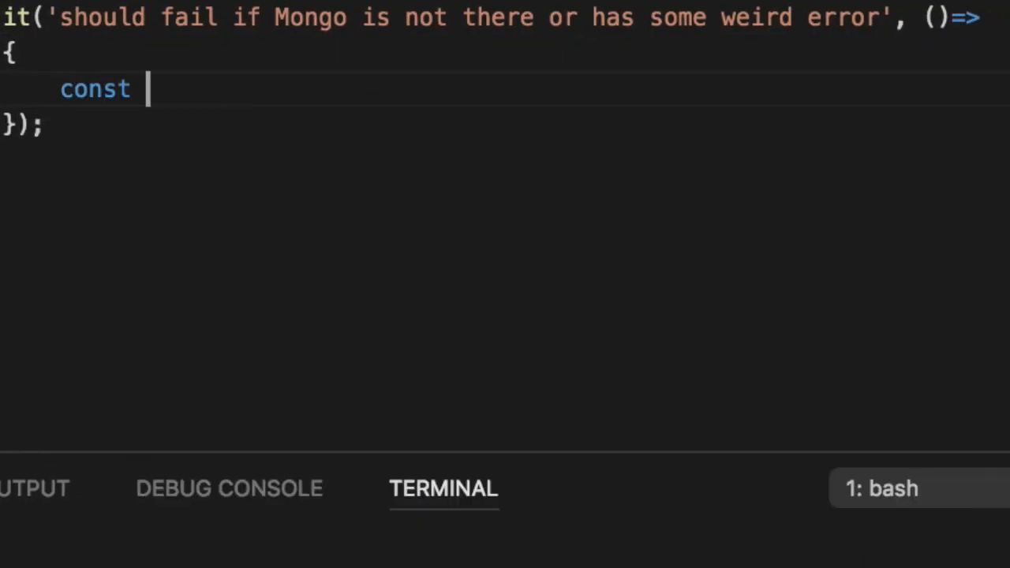
pyautogui.write('mockBadMongoC')
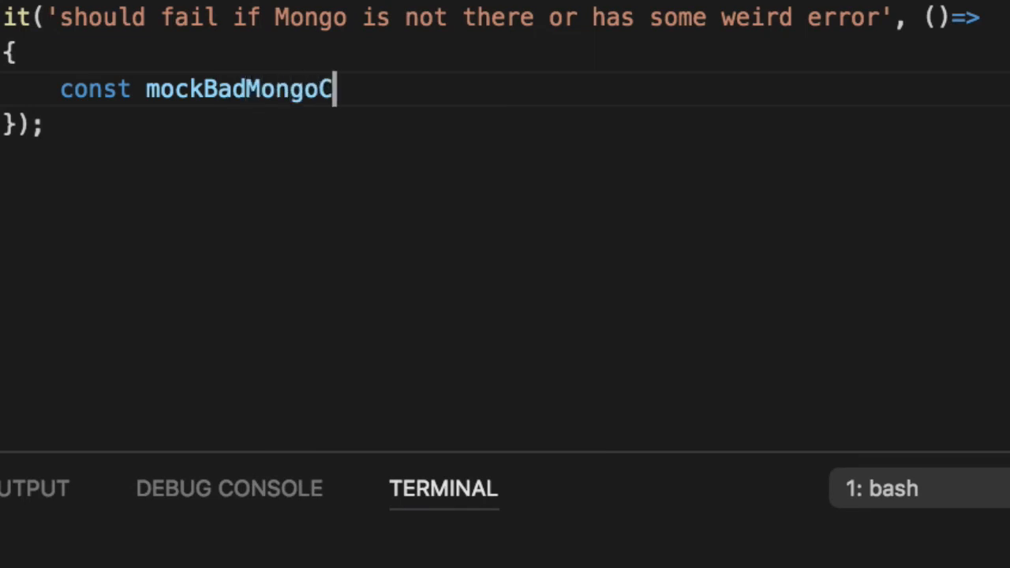
pyautogui.write('lient = {')
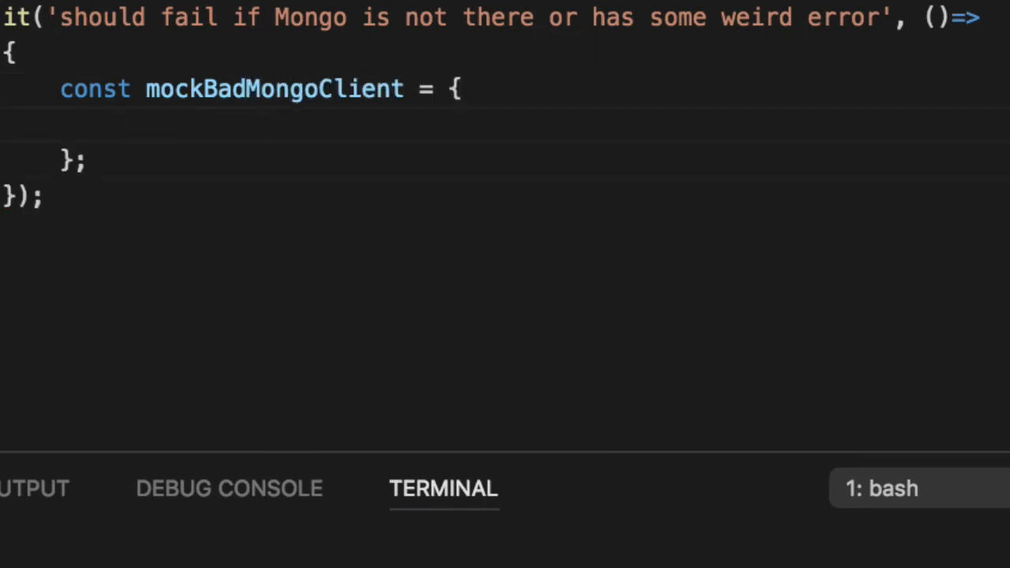
pyautogui.write('connect:')
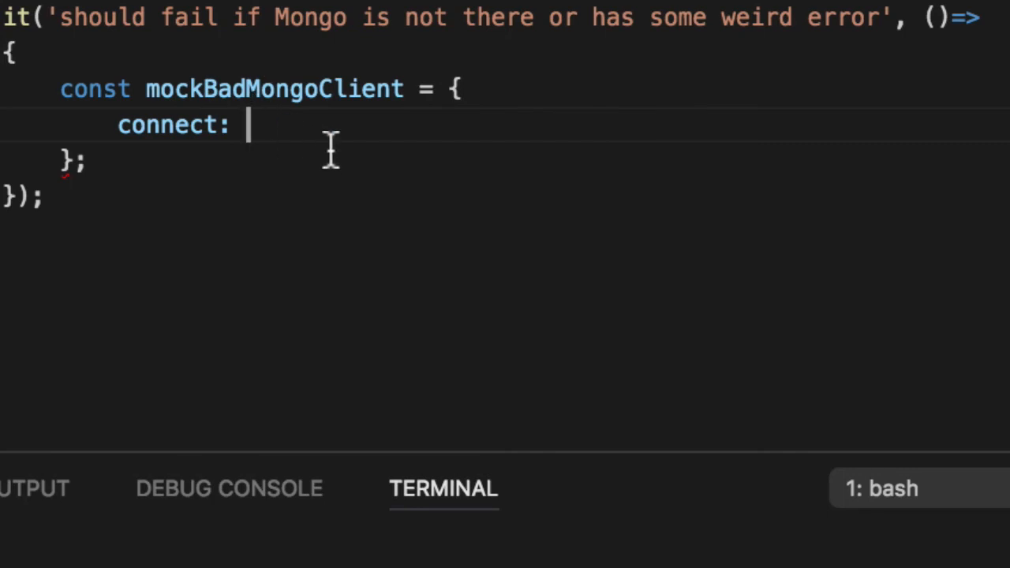
pyautogui.write('(url, callback)=>')
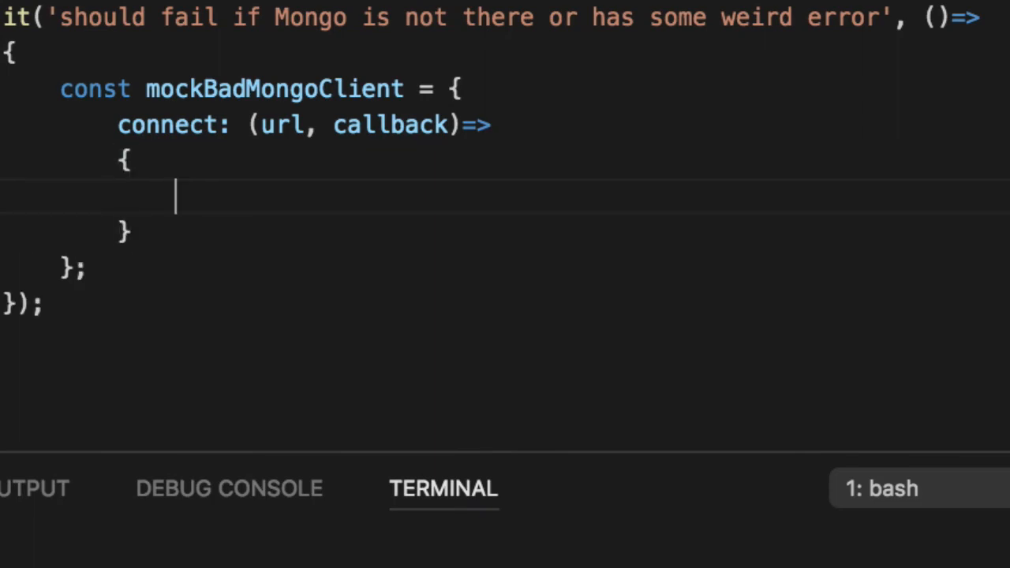
pyautogui.write('callb')
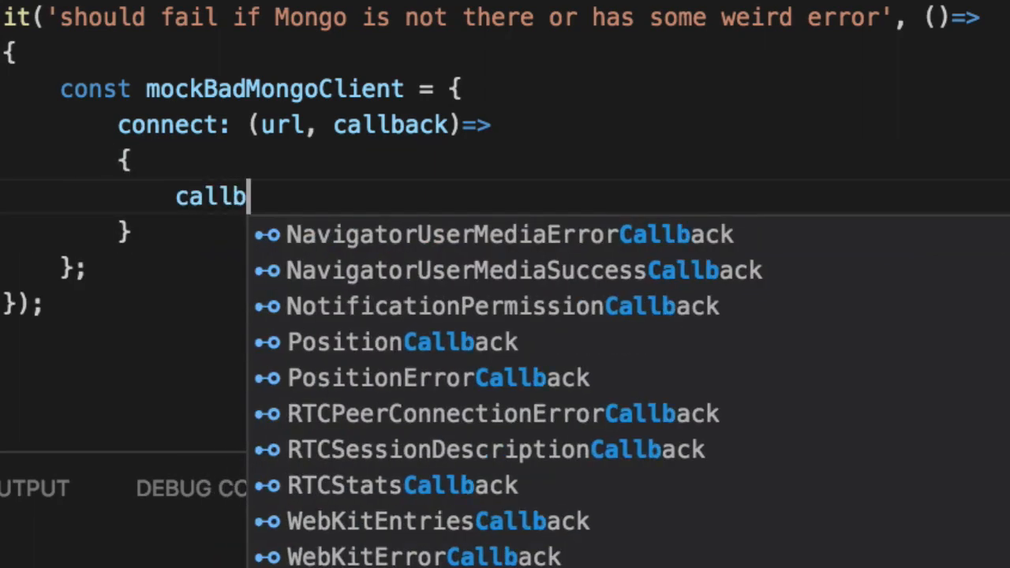
pyautogui.write('ack(new Ero')
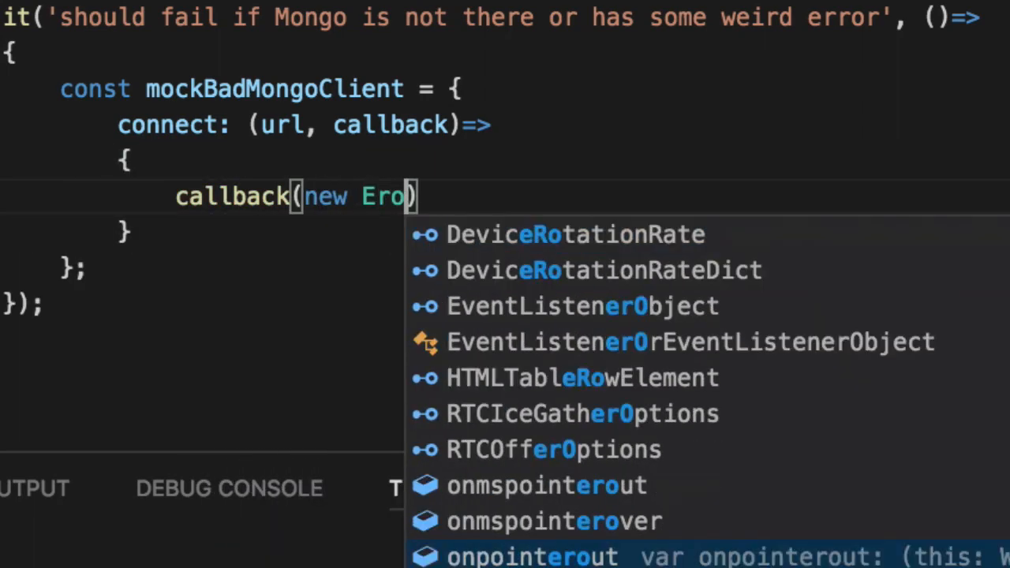
pyautogui.write('ror')
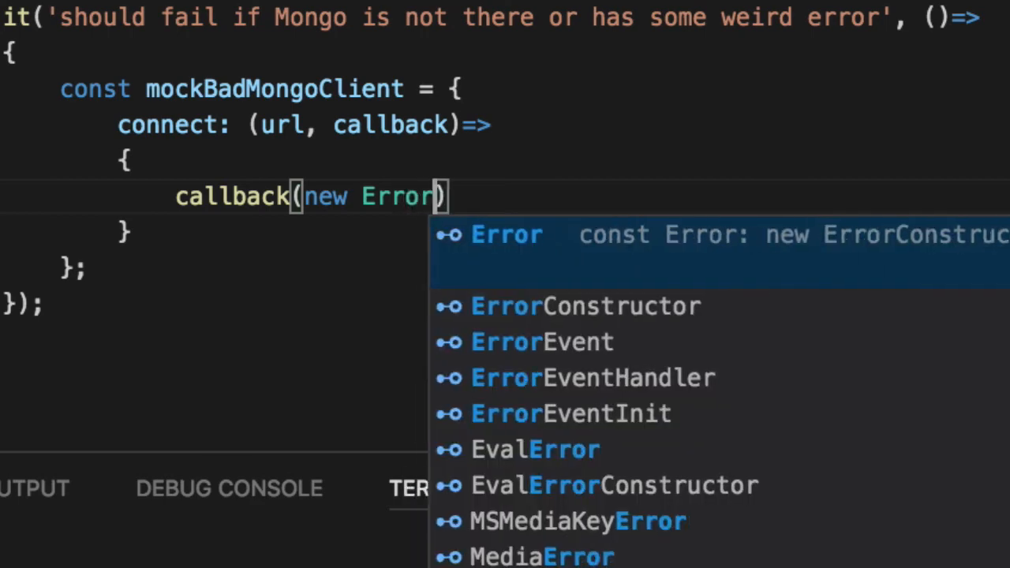
pyautogui.write("('Boom'")
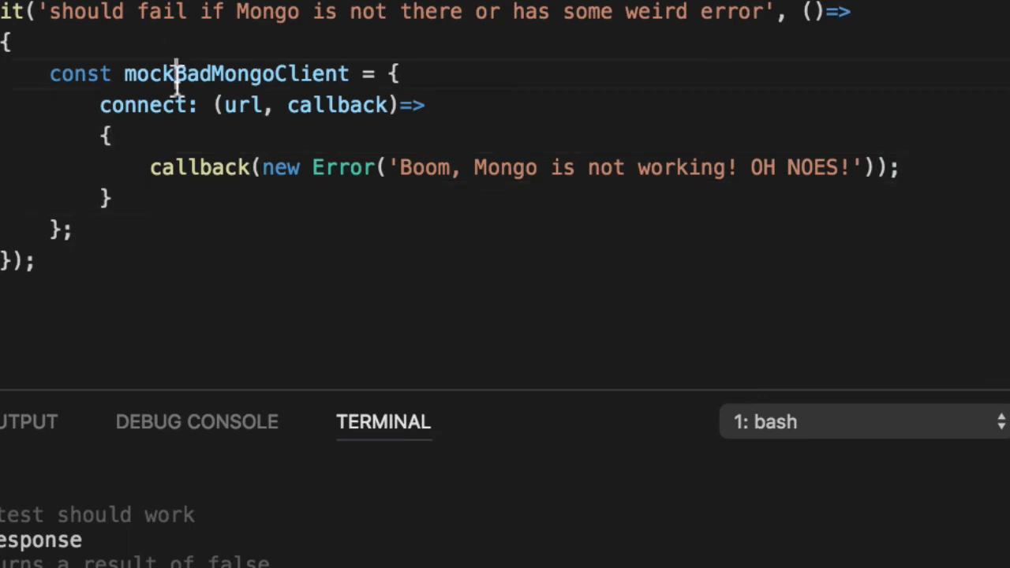
# Write return connectToMongo(mockBadMongoClient, "some url").should.be.rejected; in the failure test
pyautogui.write('return connectToMongo')
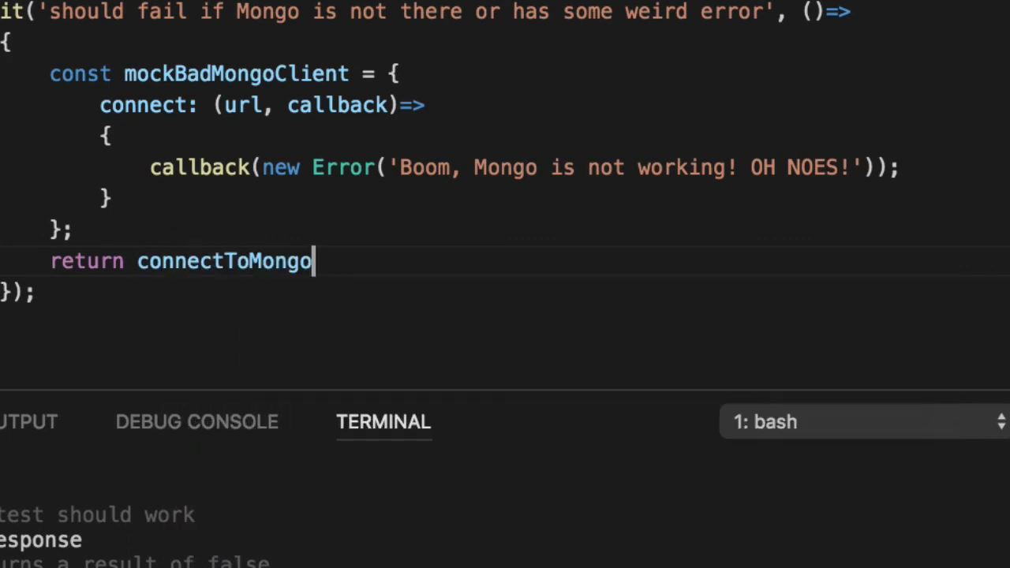
pyautogui.write('(mockBadMongoClient, "some url").should.')
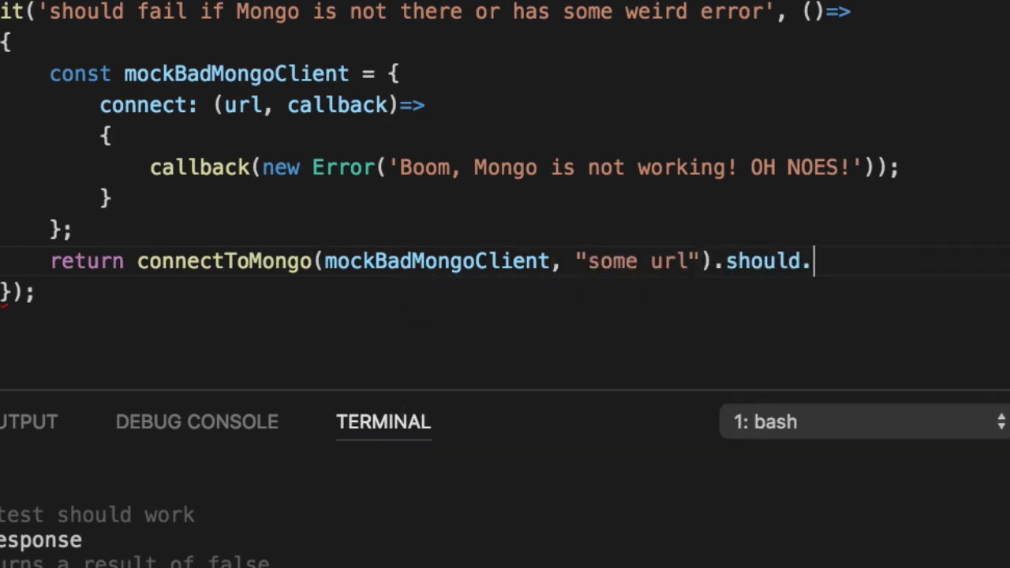
pyautogui.write('be.r')
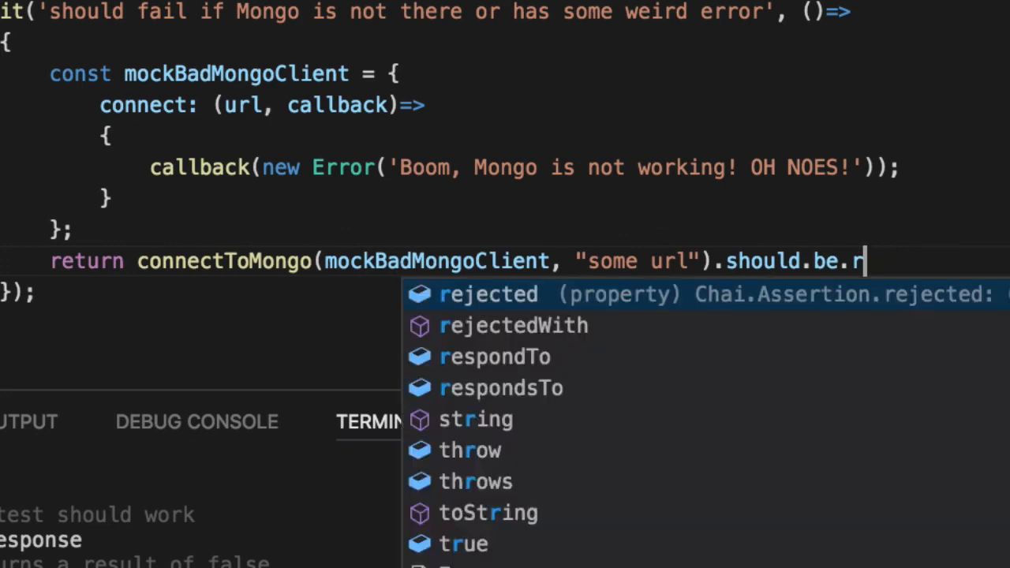
pyautogui.write('ejected;')
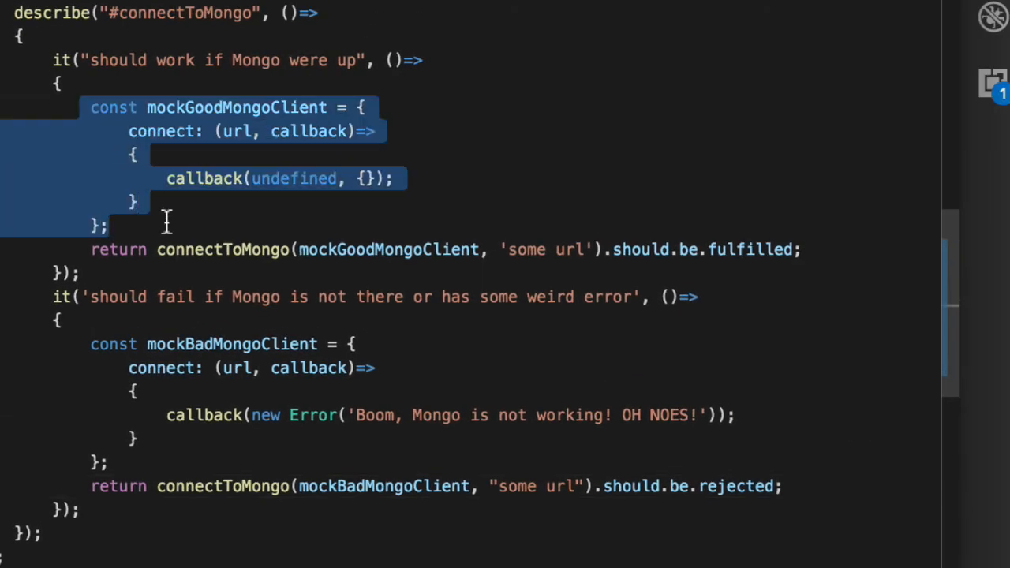
pyautogui.doubleClick(222, 249)
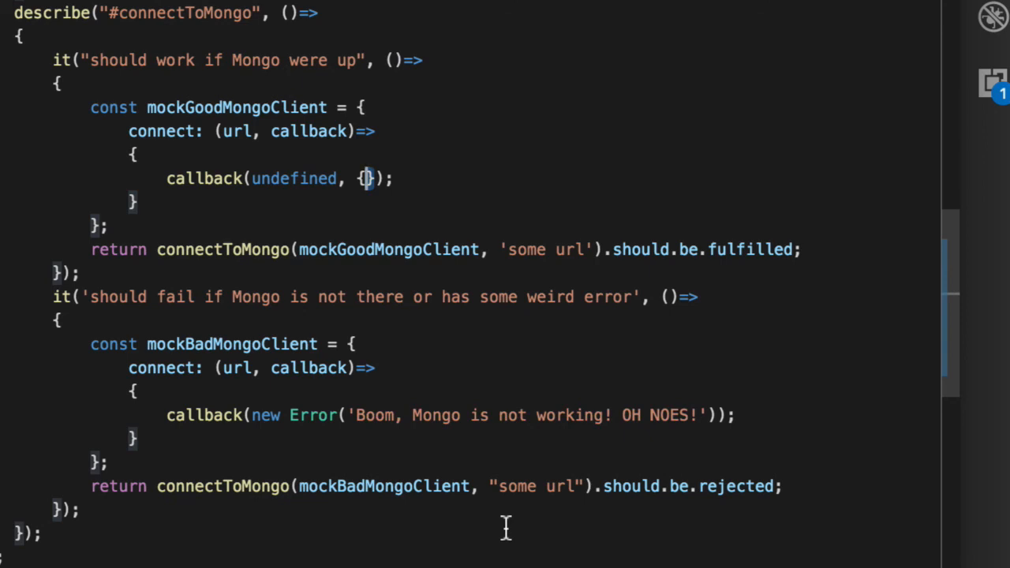
pyautogui.moveTo(90, 344); pyautogui.dragTo(139, 442)
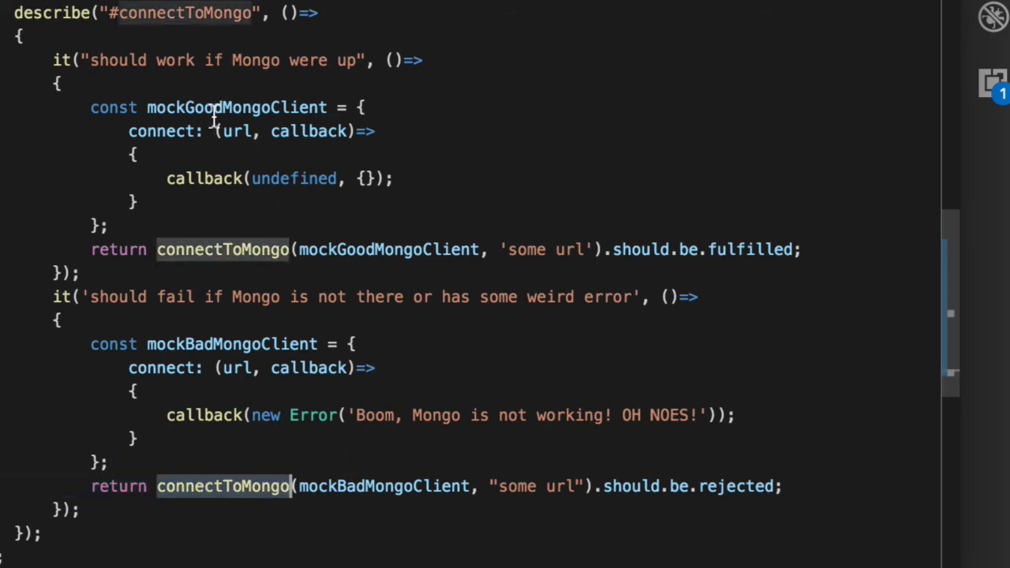
pyautogui.doubleClick(235, 107)
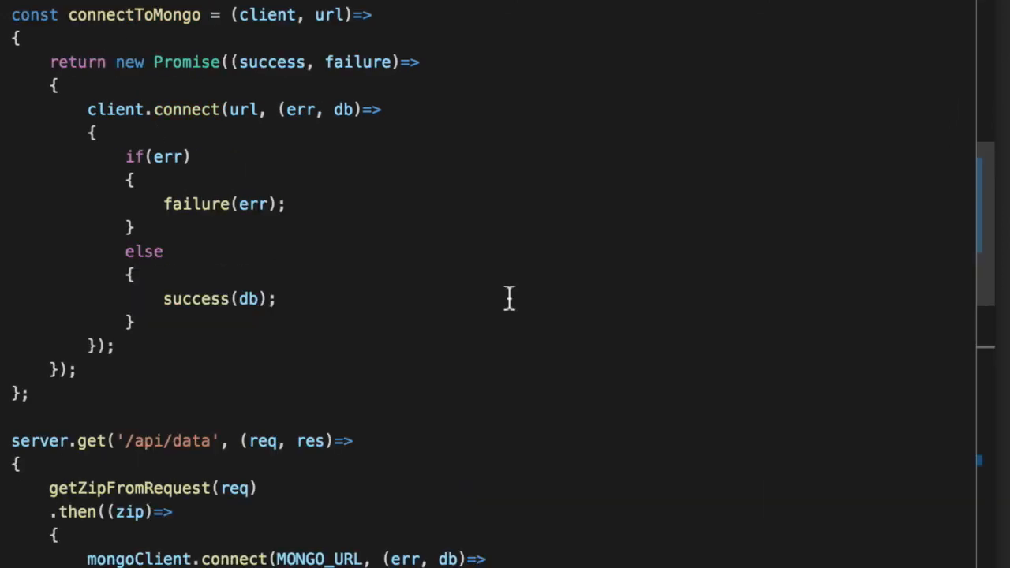
pyautogui.moveTo(571, 240)
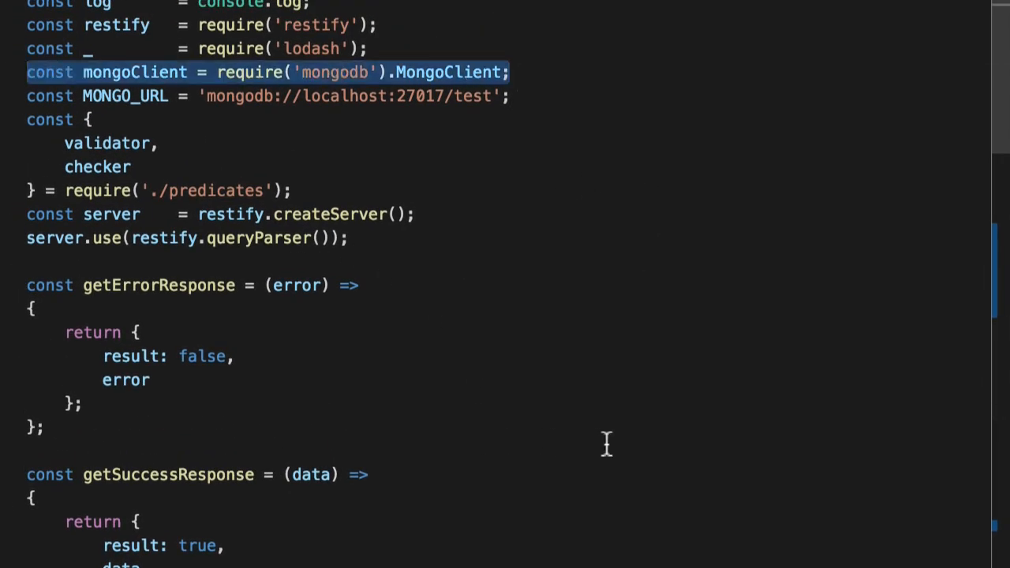
# Review connectToMongo in index.js, highlighting client and connectToMongo uses, then reach the /api/data route
pyautogui.scroll(-3)
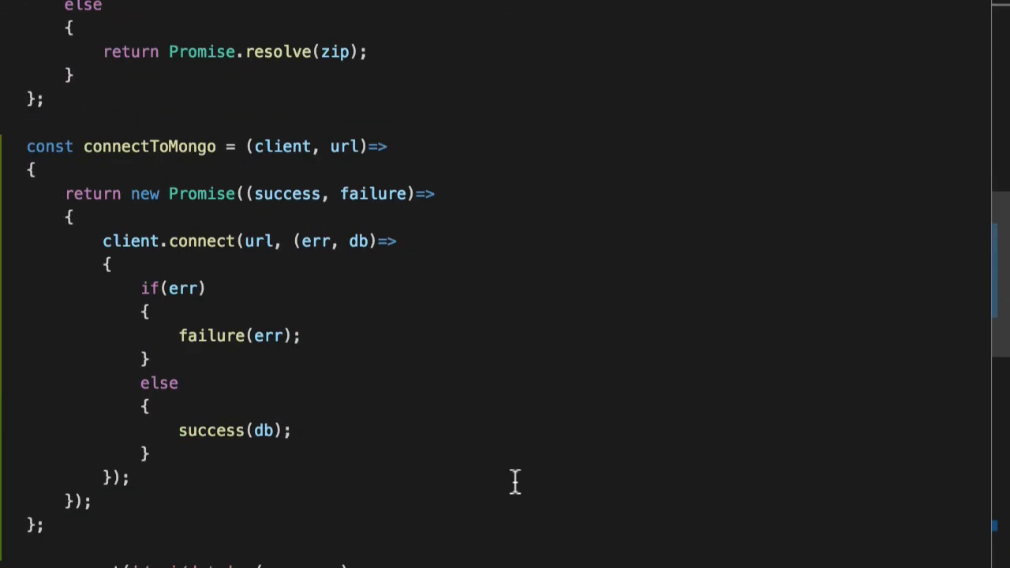
pyautogui.doubleClick(281, 145)
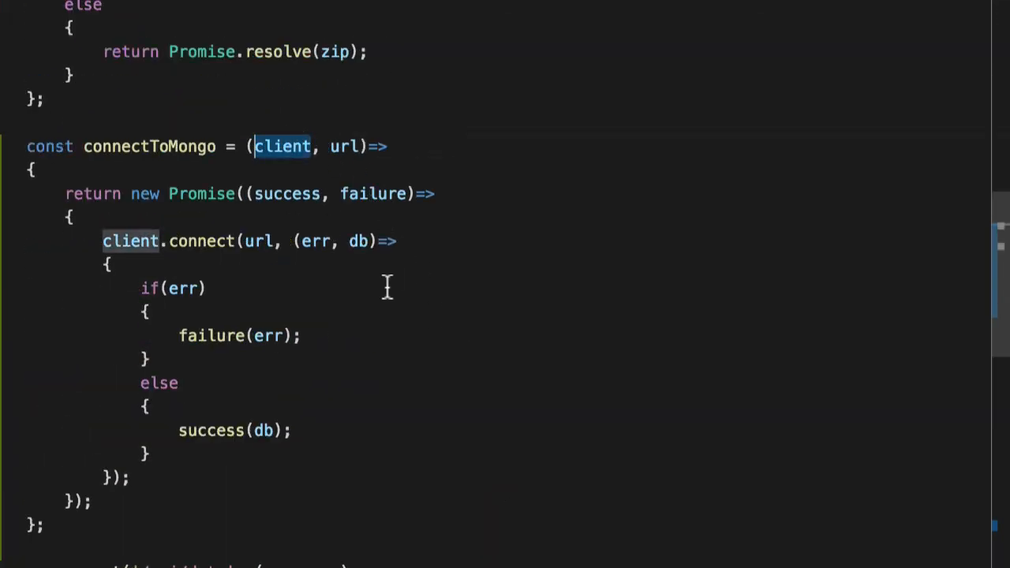
pyautogui.moveTo(101, 240); pyautogui.dragTo(275, 334)
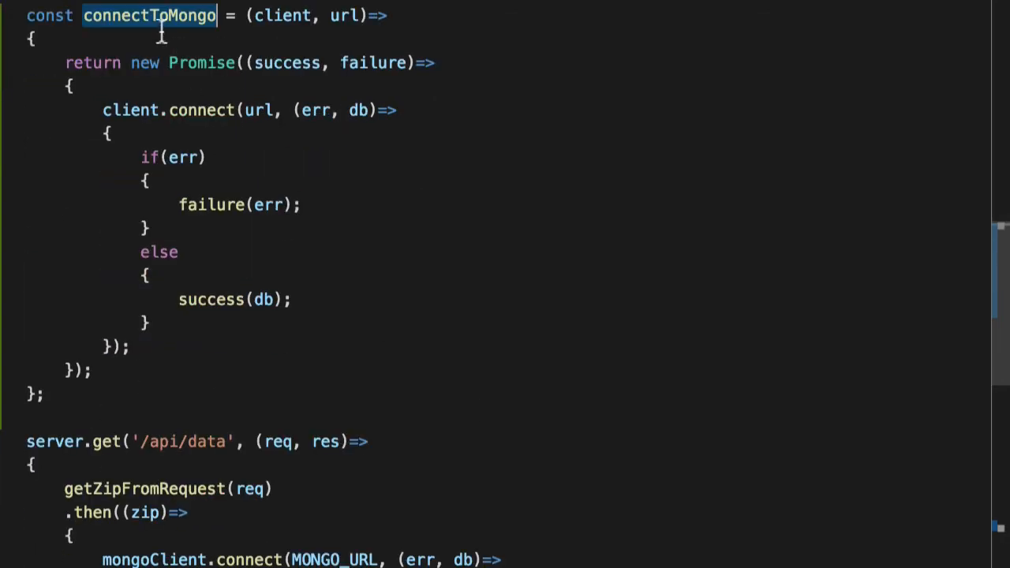
pyautogui.scroll(-3)
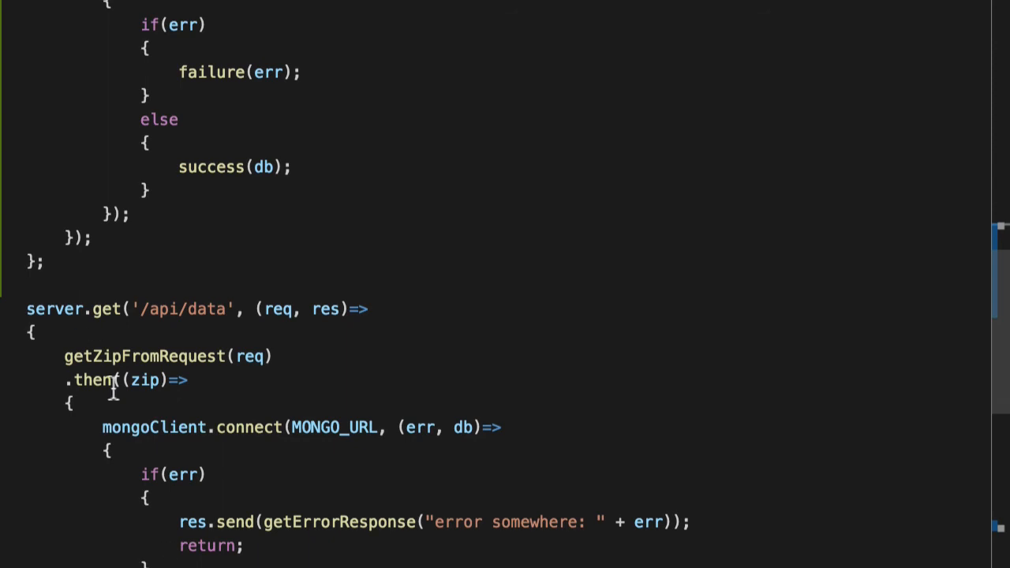
pyautogui.scroll(-3)
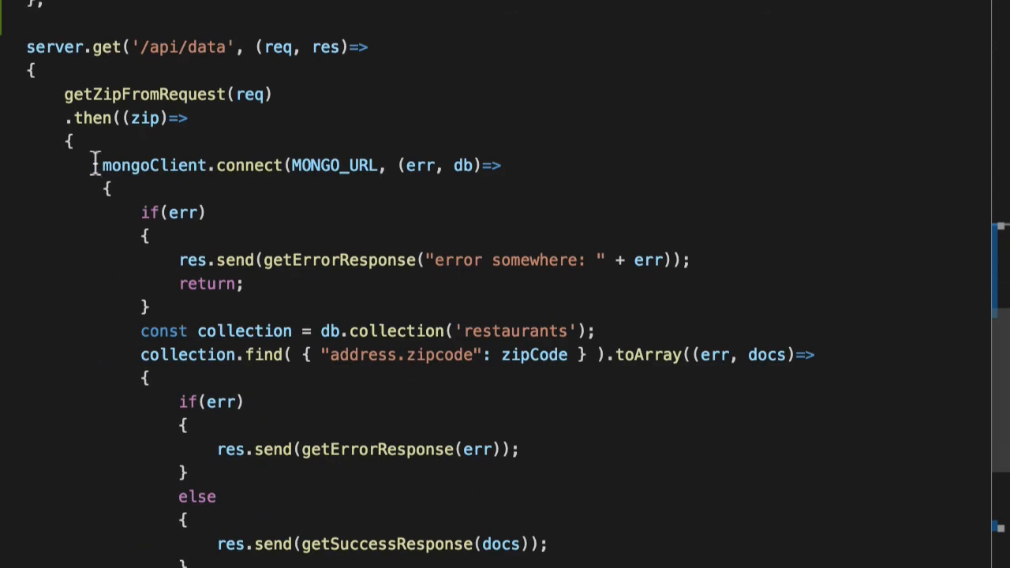